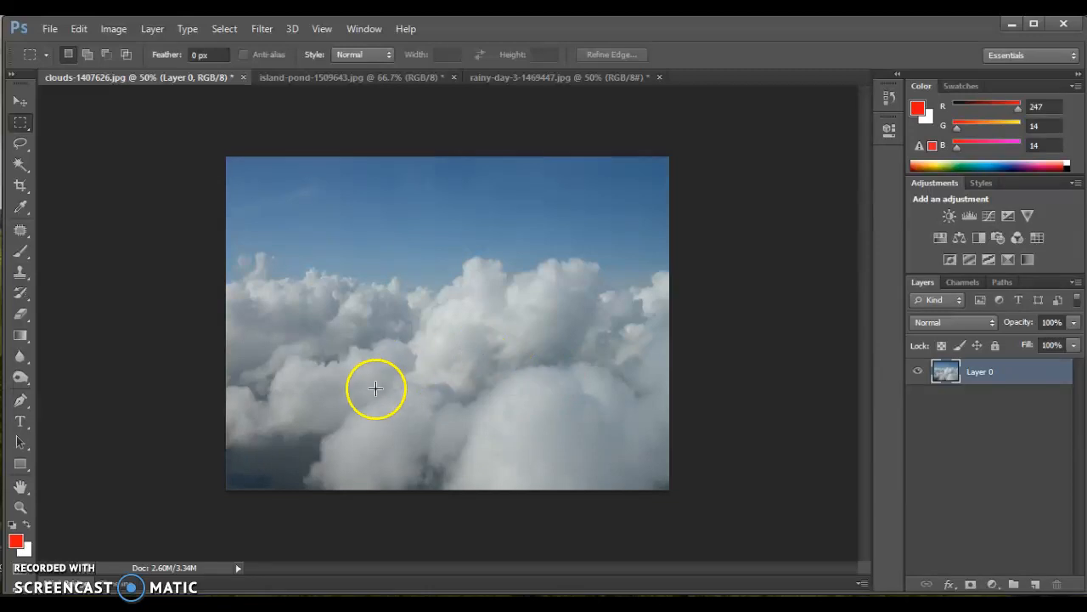
{"action": "mouse_move", "coordinate": [399, 383]}
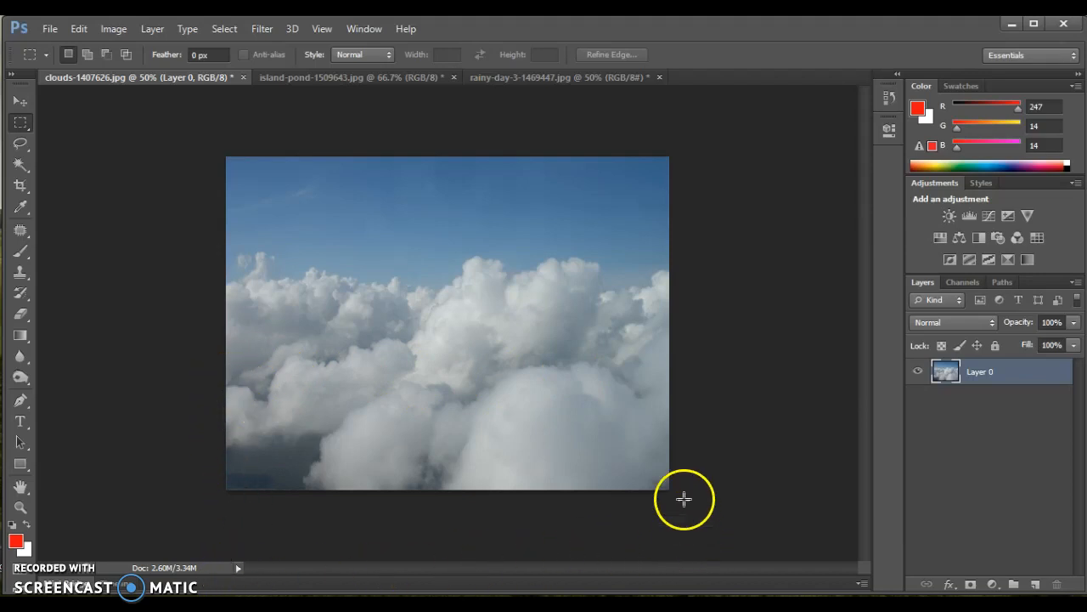
{"action": "mouse_move", "coordinate": [681, 554]}
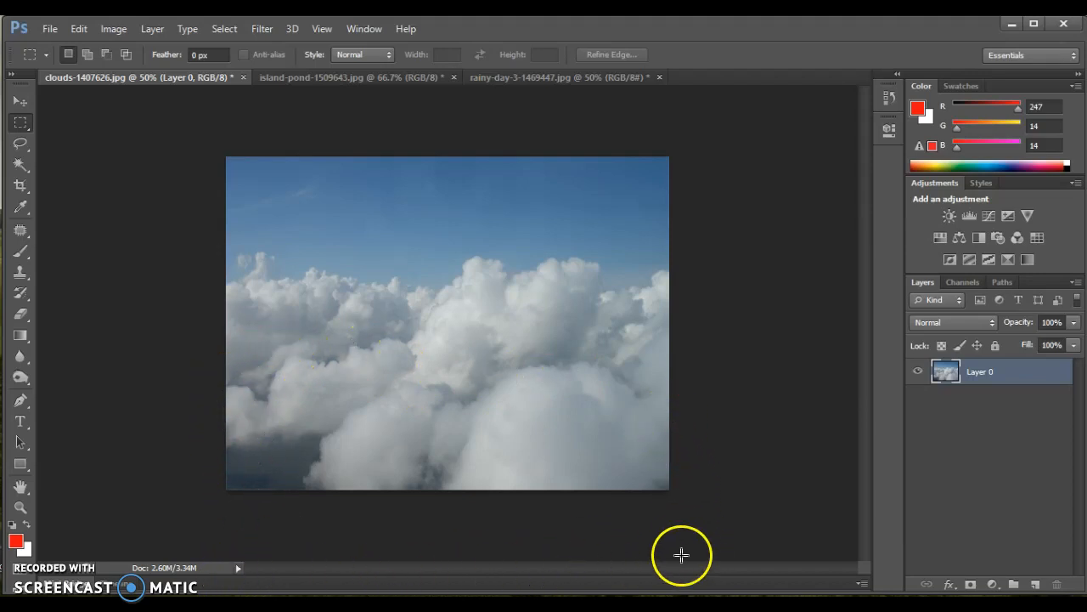
{"action": "mouse_move", "coordinate": [383, 535]}
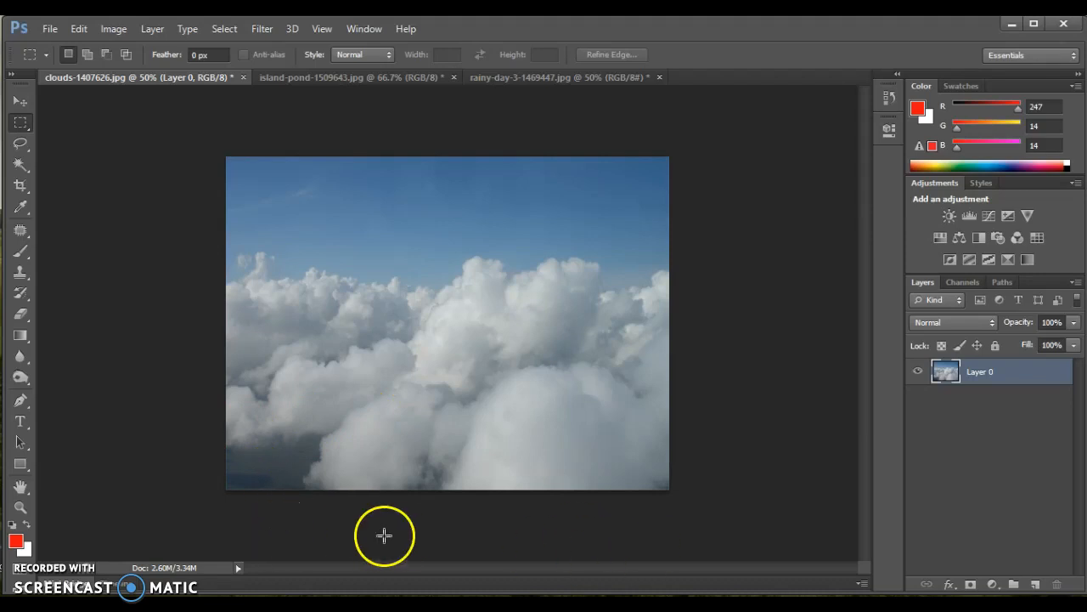
{"action": "mouse_move", "coordinate": [493, 535]}
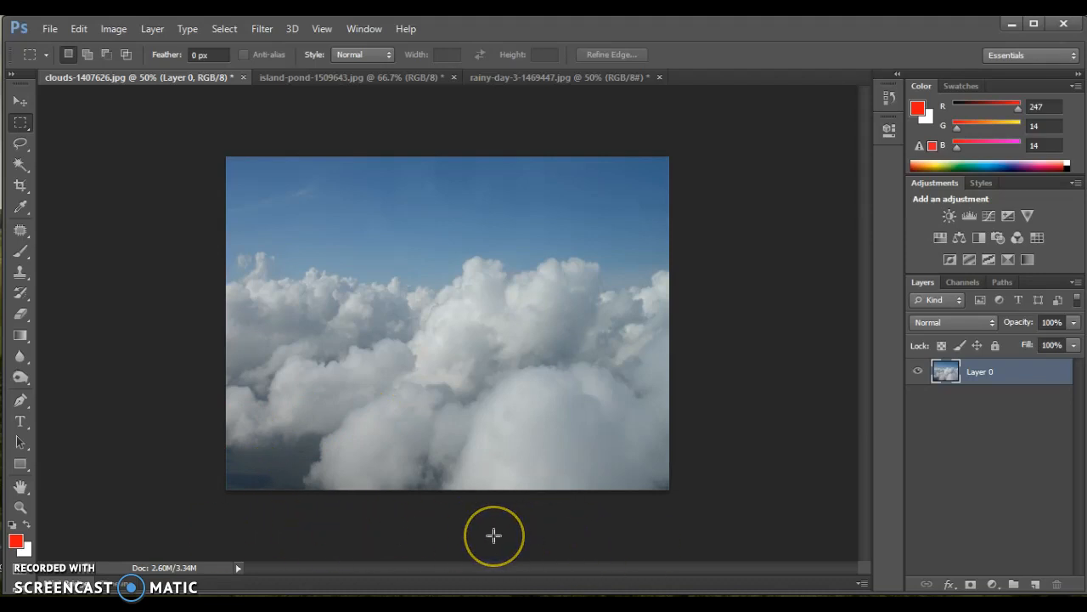
{"action": "mouse_move", "coordinate": [509, 487]}
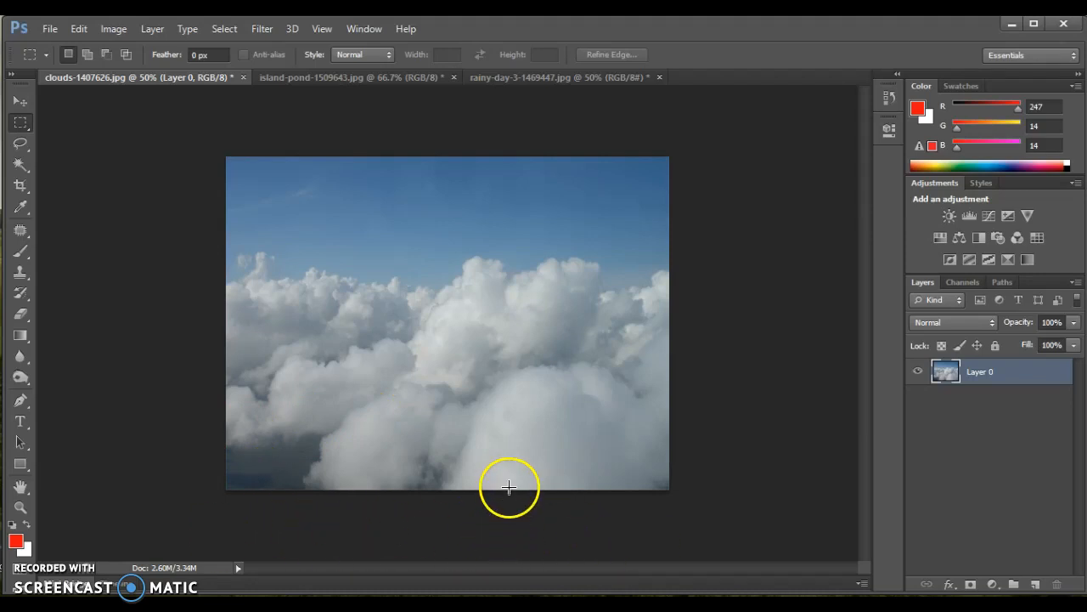
{"action": "mouse_move", "coordinate": [338, 279]}
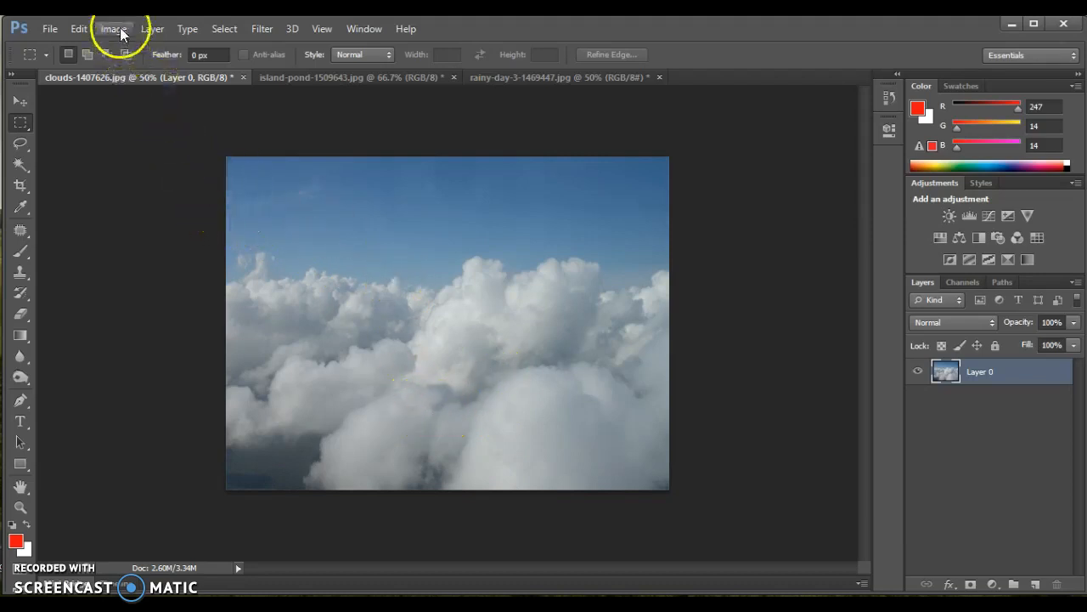
- Open the Image menu on the clouds photo to reach Canvas Size
{"action": "left_click", "coordinate": [113, 28]}
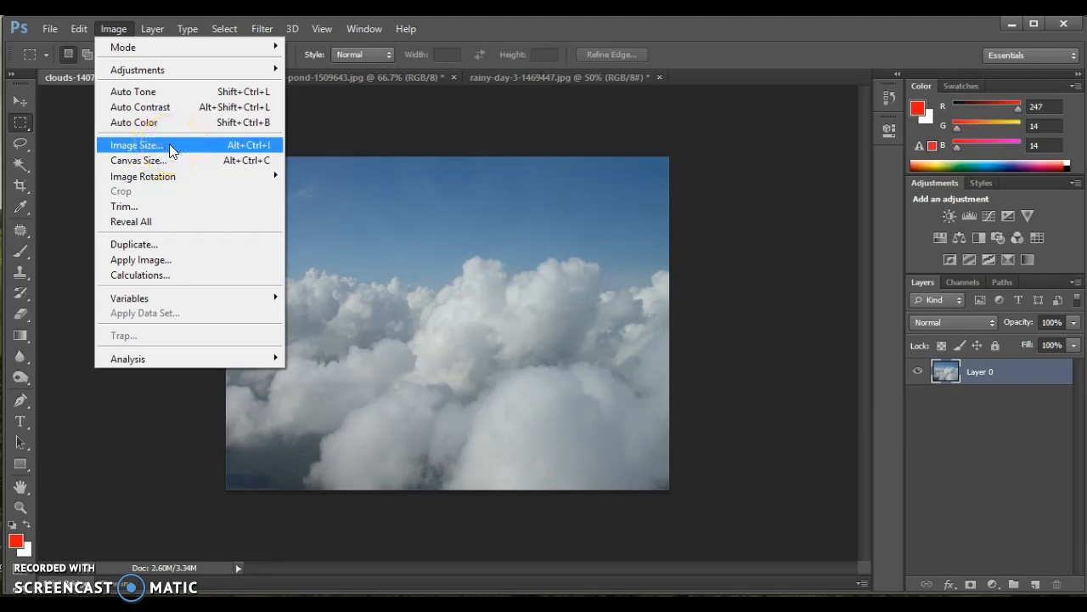
{"action": "mouse_move", "coordinate": [189, 161]}
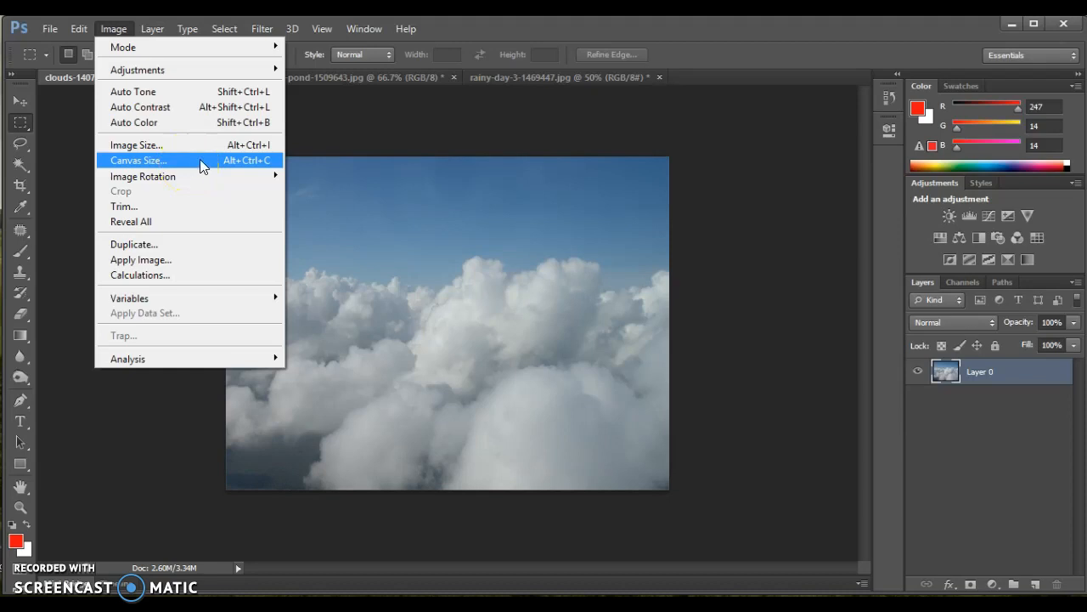
{"action": "mouse_move", "coordinate": [217, 166]}
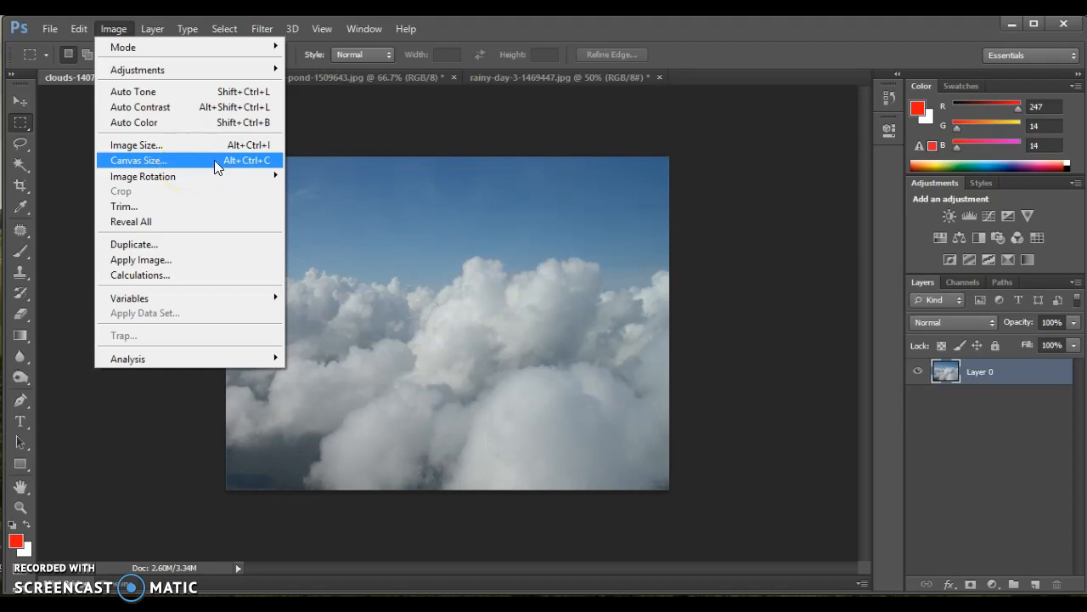
- In Canvas Size, keep Relative on, enter Height 3 inches, and anchor top-center
{"action": "left_click", "coordinate": [138, 160]}
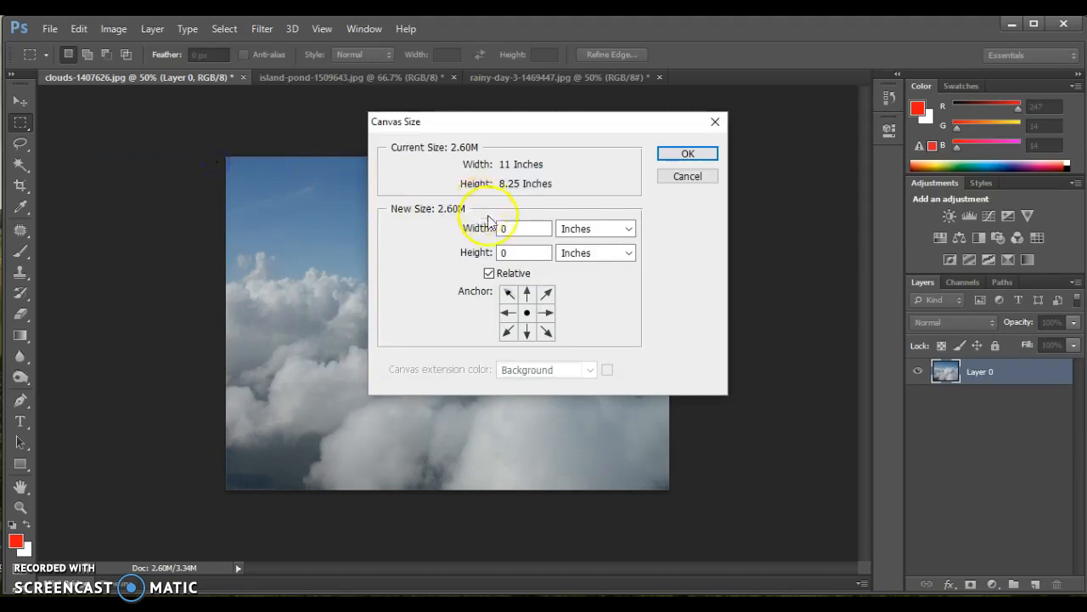
{"action": "left_click", "coordinate": [490, 273]}
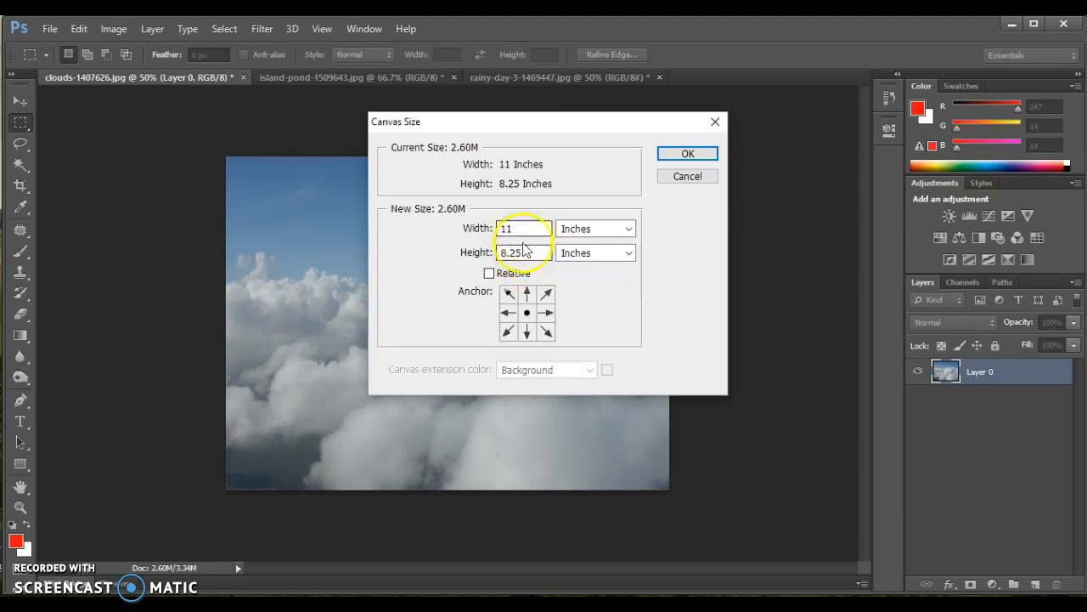
{"action": "mouse_move", "coordinate": [578, 127]}
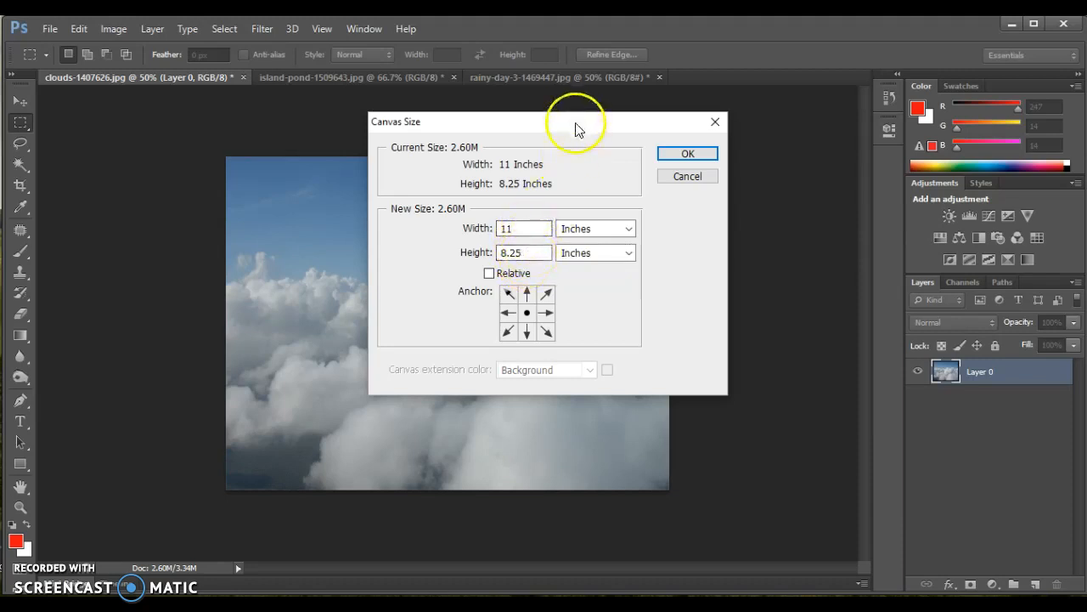
{"action": "left_click_drag", "start_coordinate": [576, 122], "coordinate": [741, 44]}
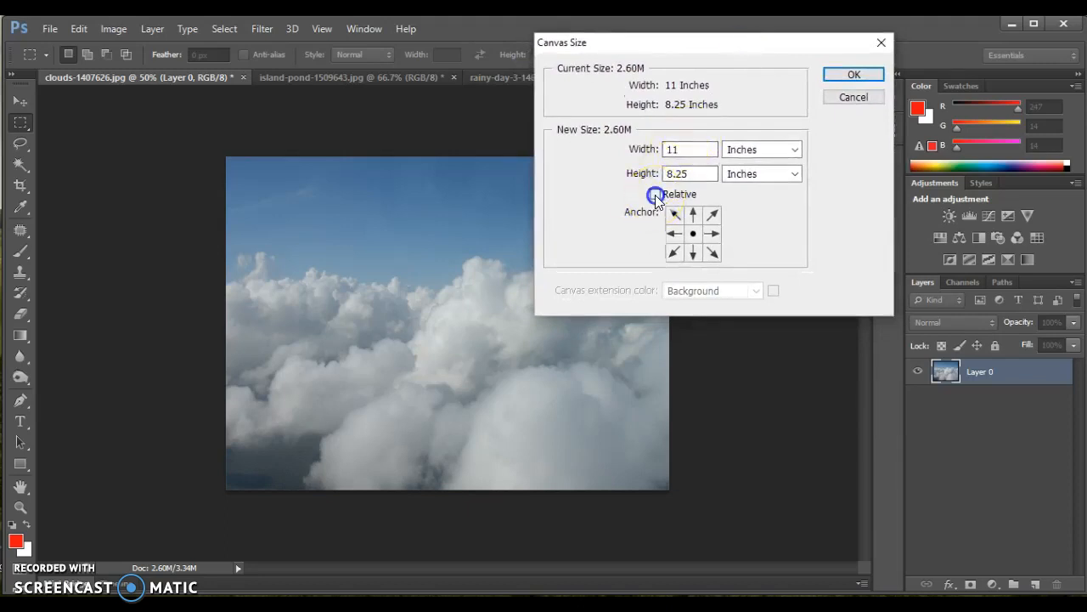
{"action": "left_click", "coordinate": [655, 194]}
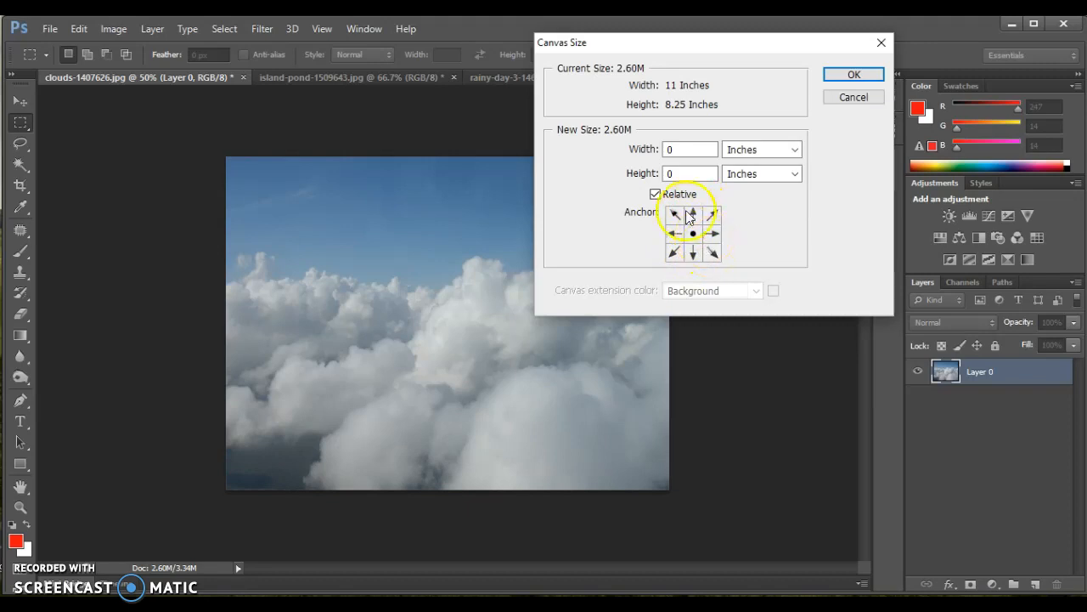
{"action": "left_click", "coordinate": [689, 173]}
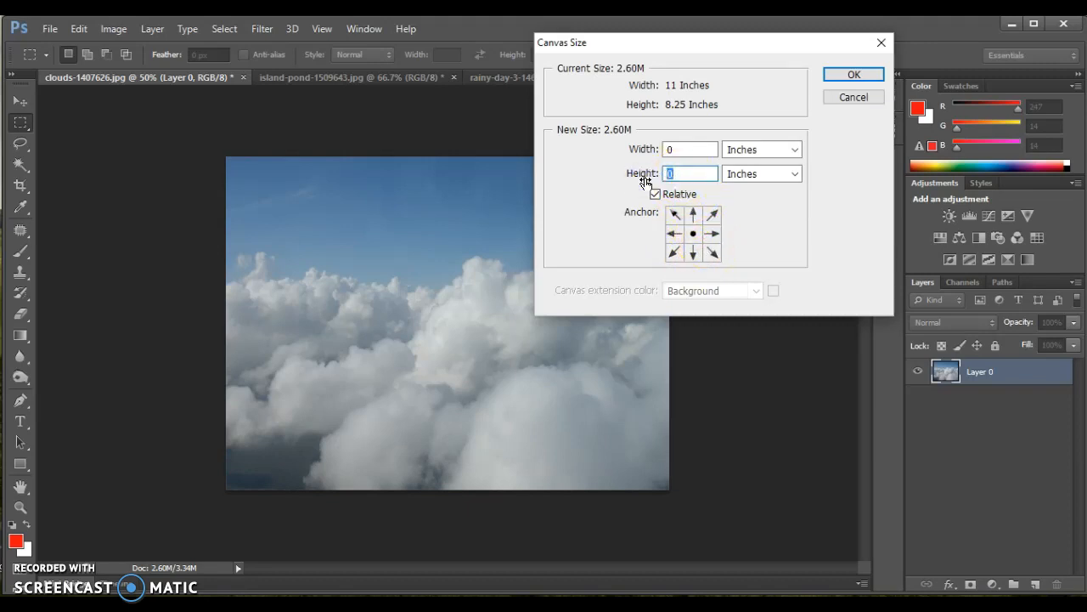
{"action": "type", "text": "3"}
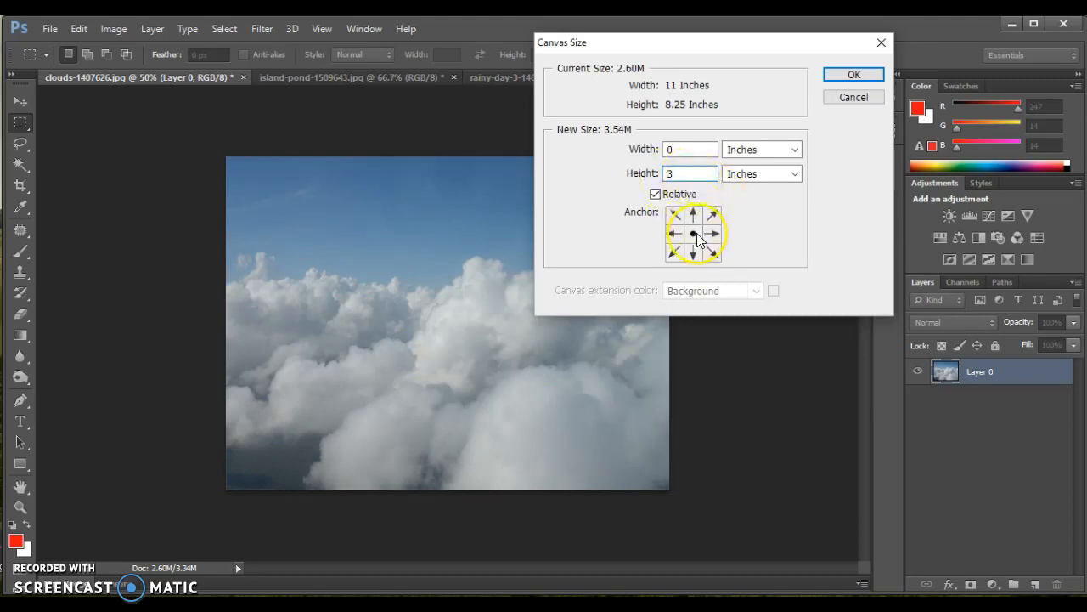
{"action": "left_click", "coordinate": [694, 234]}
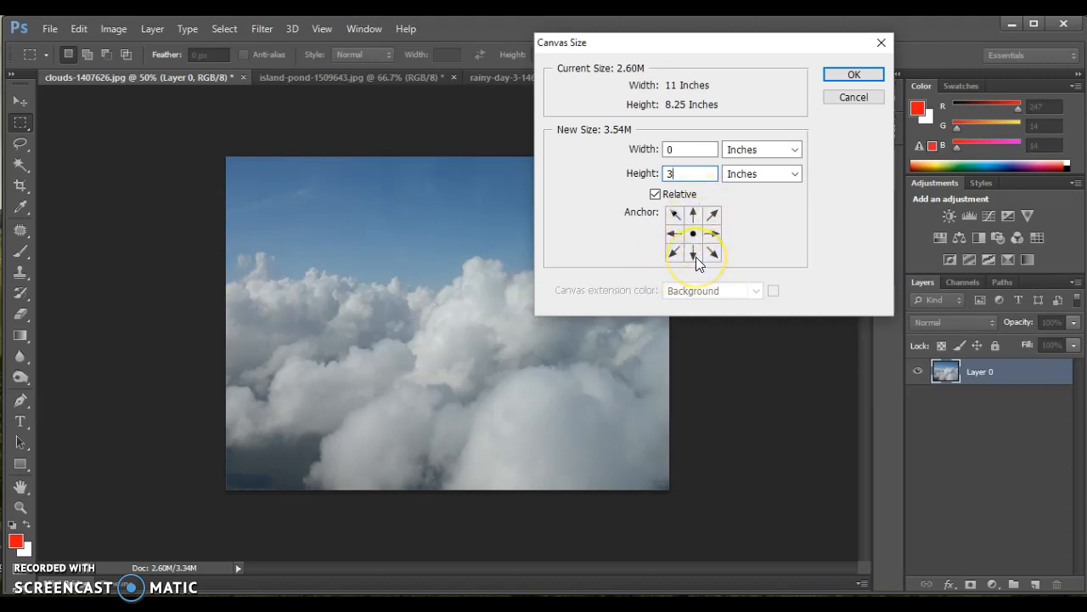
{"action": "left_click", "coordinate": [693, 252]}
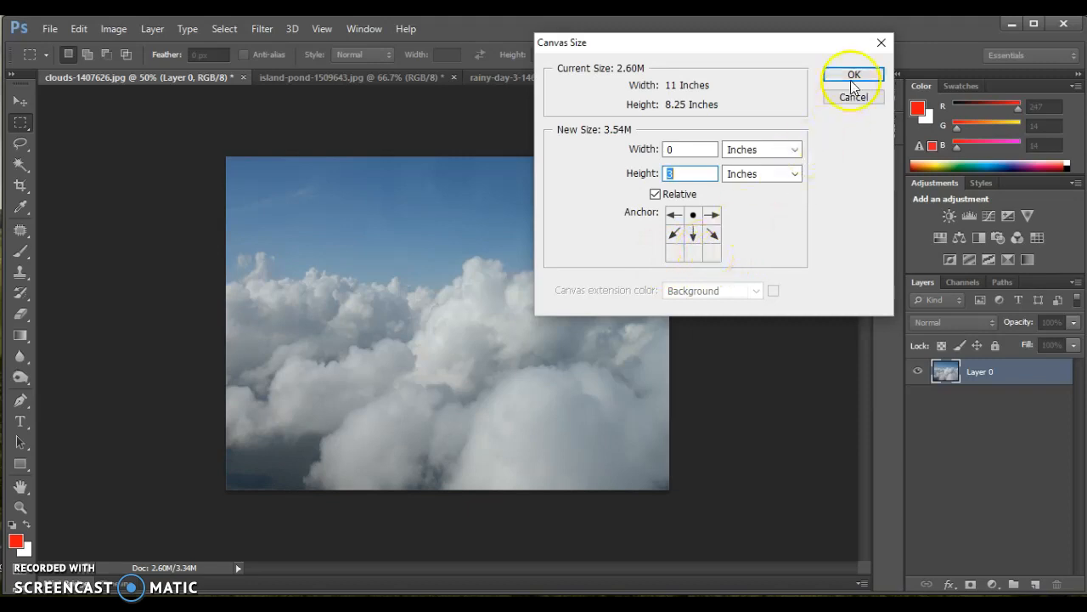
- Confirm Canvas Size, adding 3 transparent inches below the clouds photo
{"action": "left_click", "coordinate": [854, 75]}
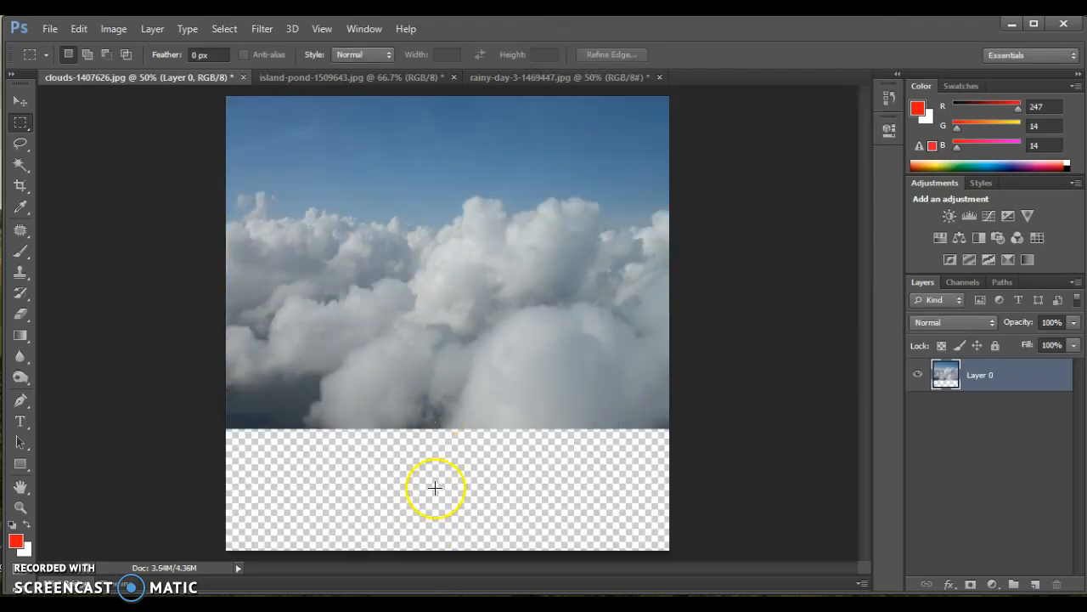
{"action": "mouse_move", "coordinate": [491, 521]}
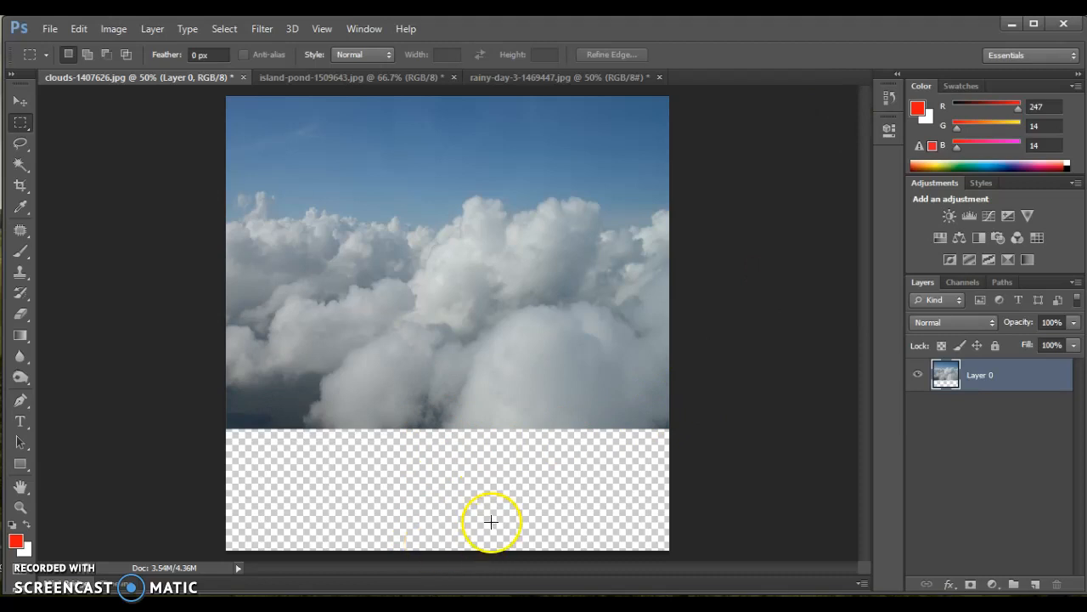
{"action": "mouse_move", "coordinate": [465, 570]}
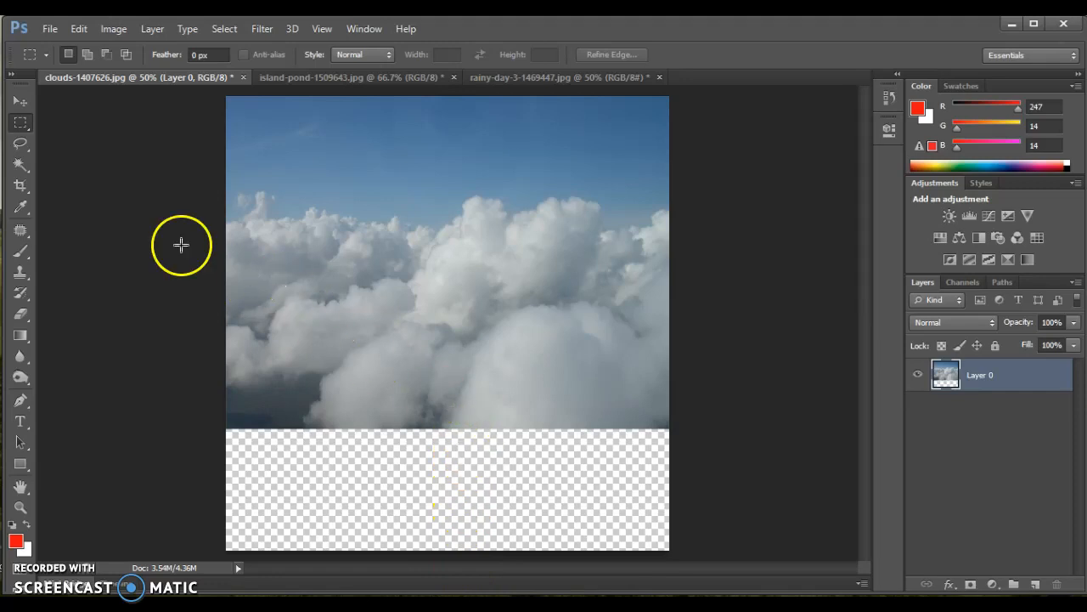
{"action": "mouse_move", "coordinate": [223, 418]}
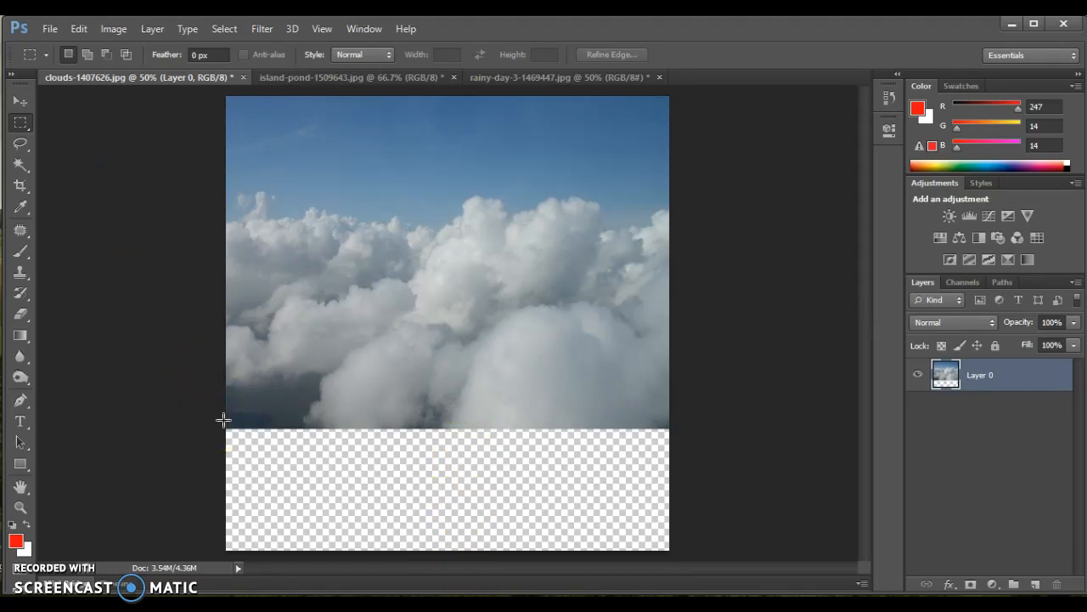
- Marquee-select the transparent bottom strip plus the photo's lower edge, then open Edit
{"action": "left_click_drag", "start_coordinate": [225, 419], "coordinate": [671, 551]}
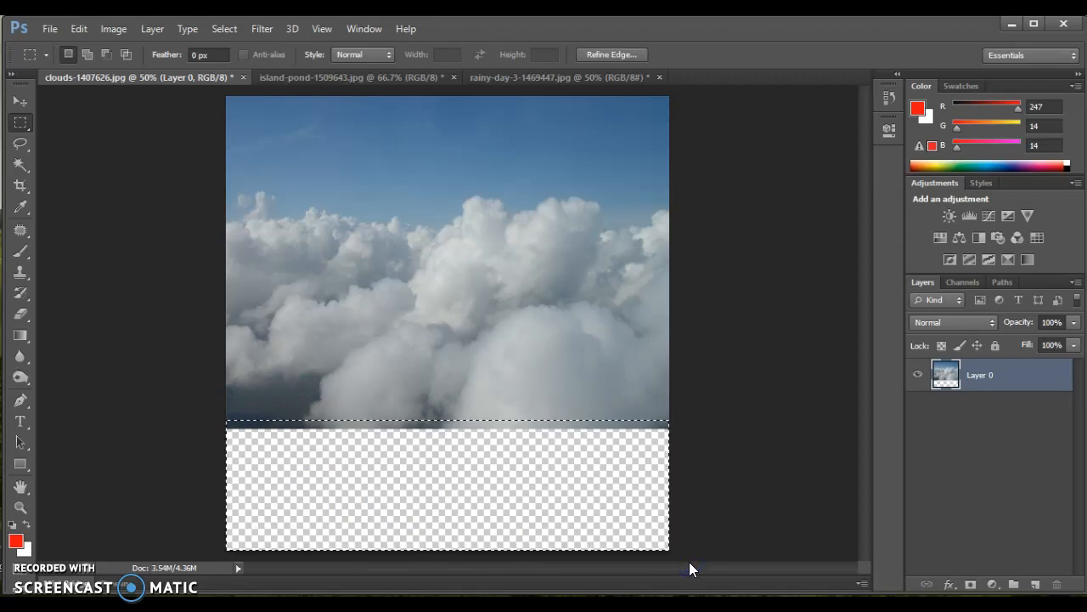
{"action": "left_click", "coordinate": [78, 28]}
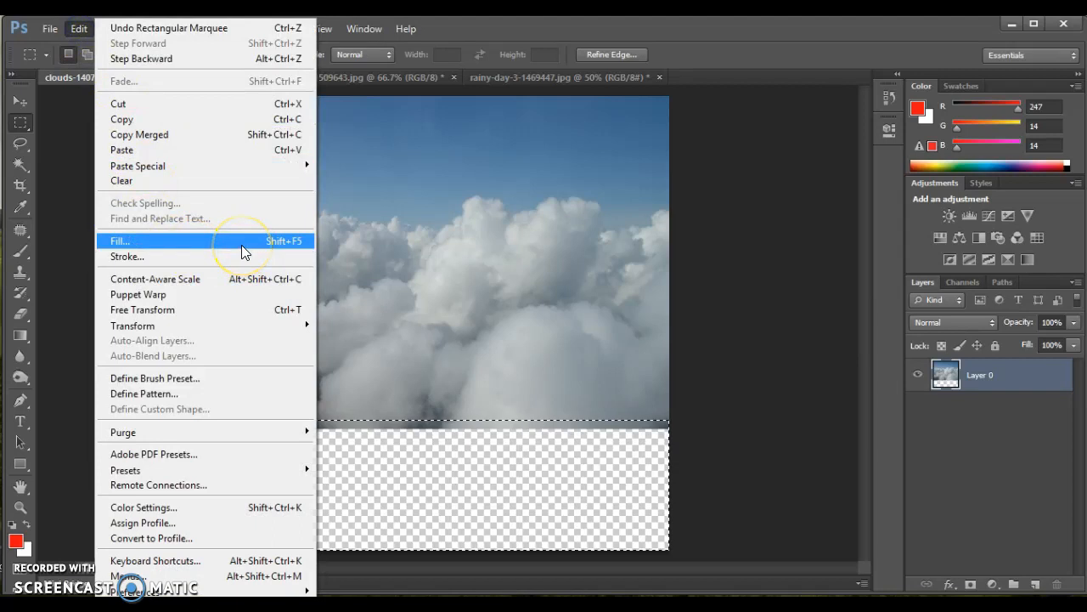
- Choose Fill with Use Content-Aware, Mode Normal, and Opacity 100%
{"action": "left_click", "coordinate": [120, 241]}
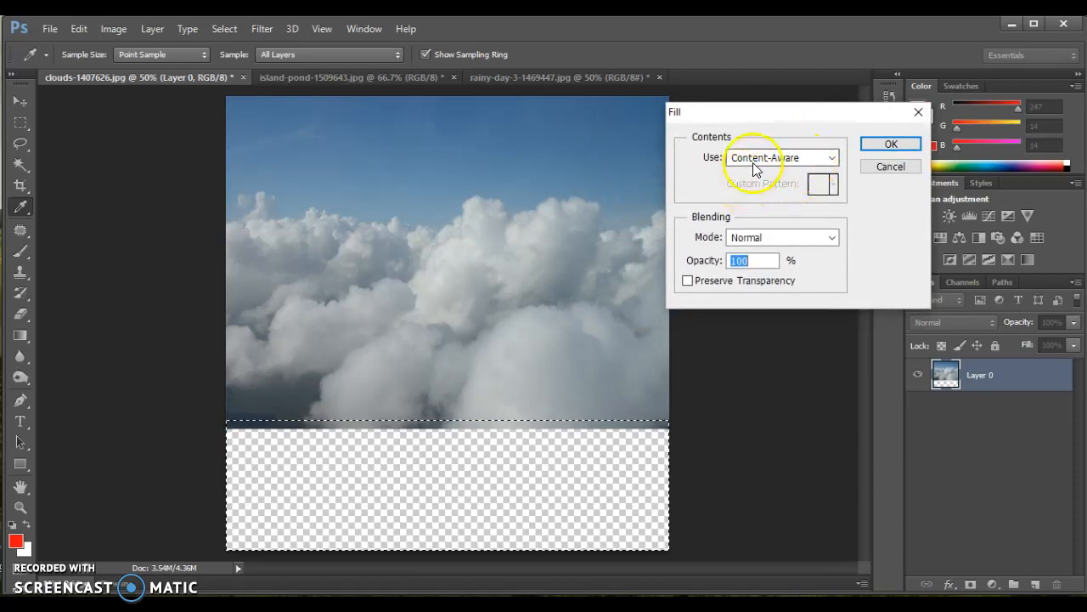
{"action": "mouse_move", "coordinate": [667, 344]}
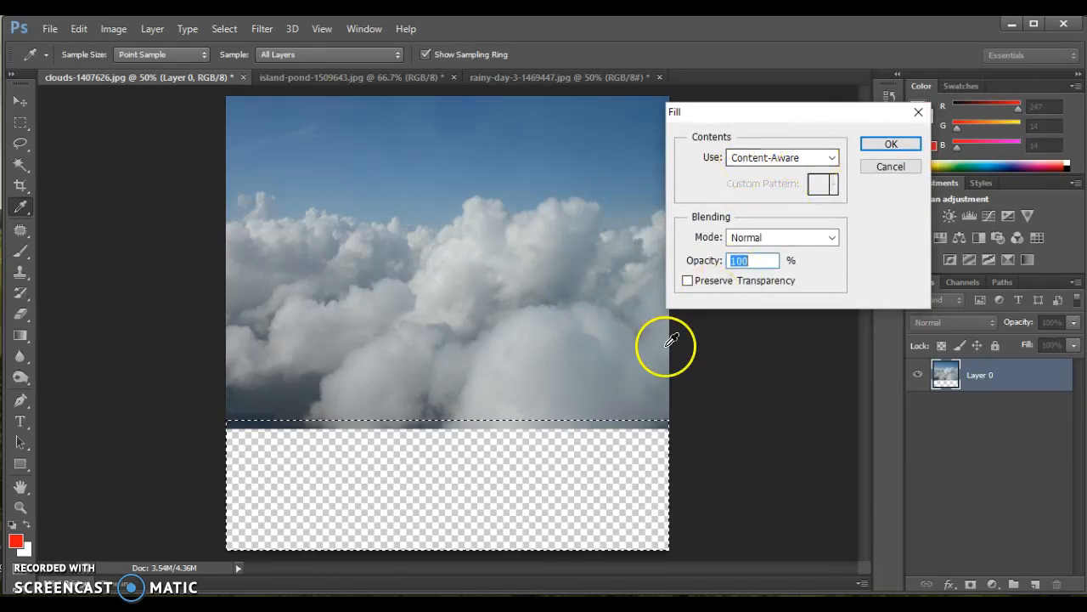
{"action": "mouse_move", "coordinate": [680, 357]}
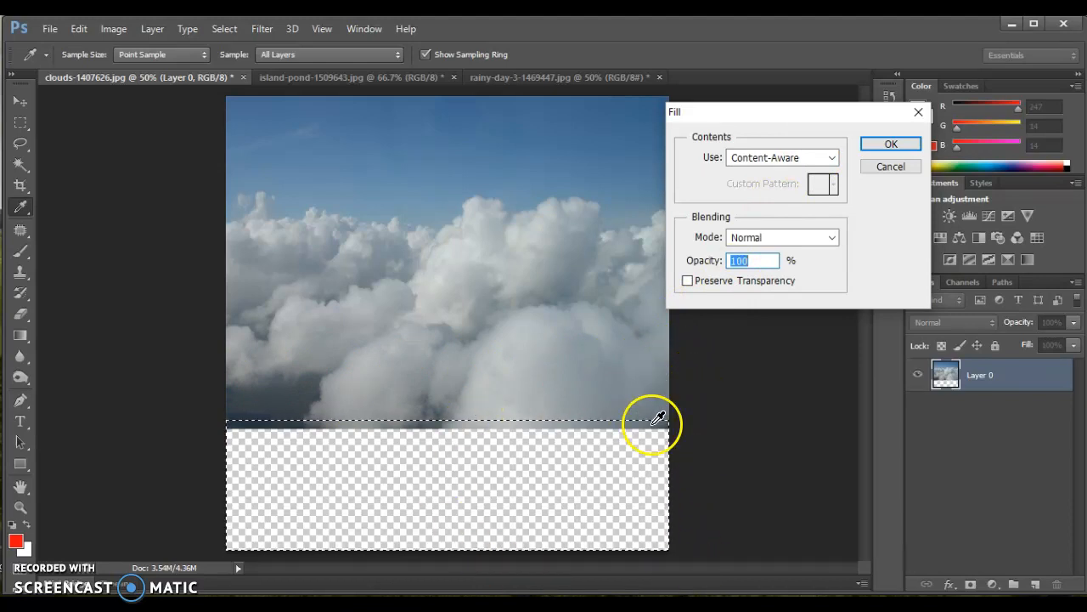
{"action": "mouse_move", "coordinate": [667, 407]}
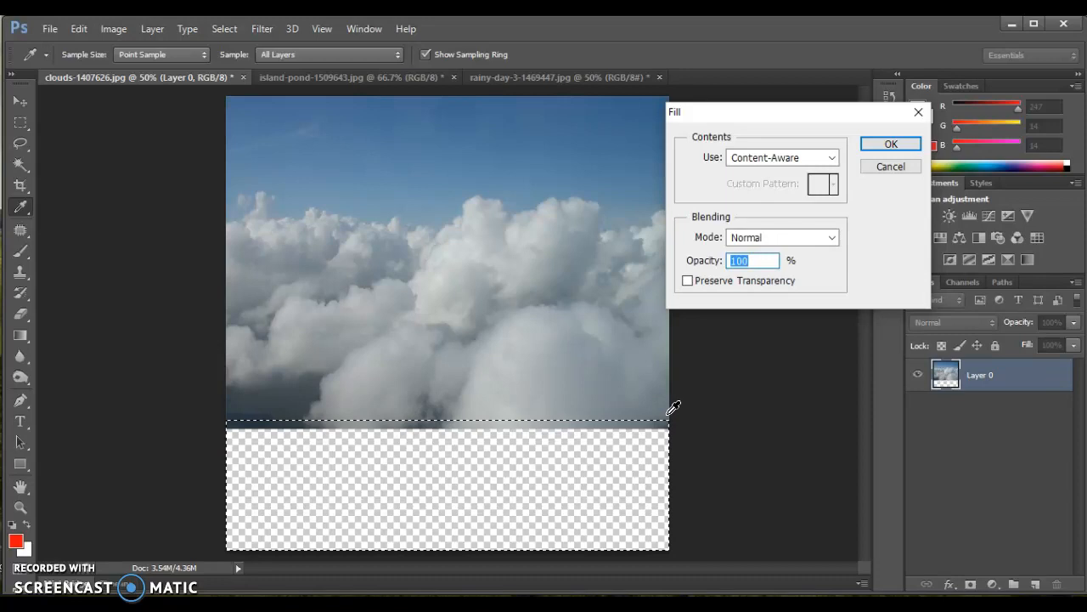
{"action": "mouse_move", "coordinate": [679, 412]}
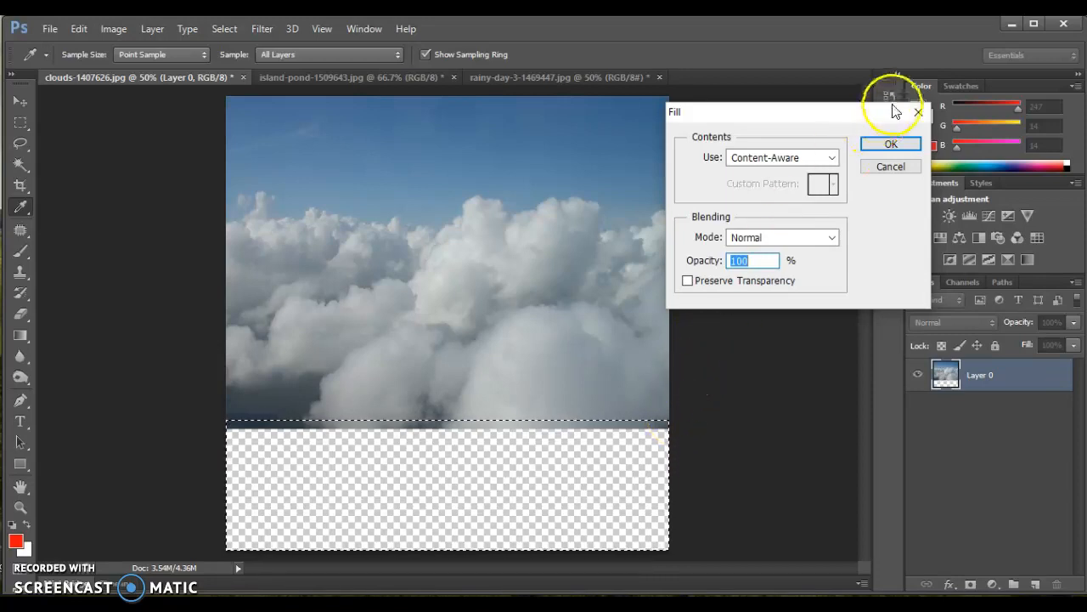
{"action": "left_click", "coordinate": [890, 143]}
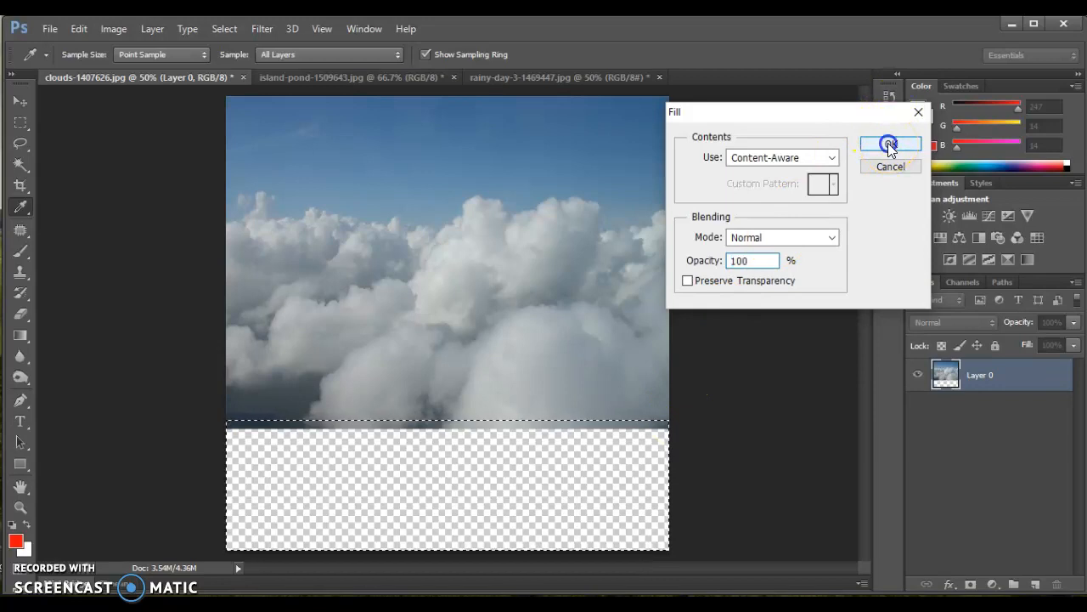
- Confirm the Content-Aware fill so generated clouds fill the bottom strip
{"action": "left_click", "coordinate": [889, 144]}
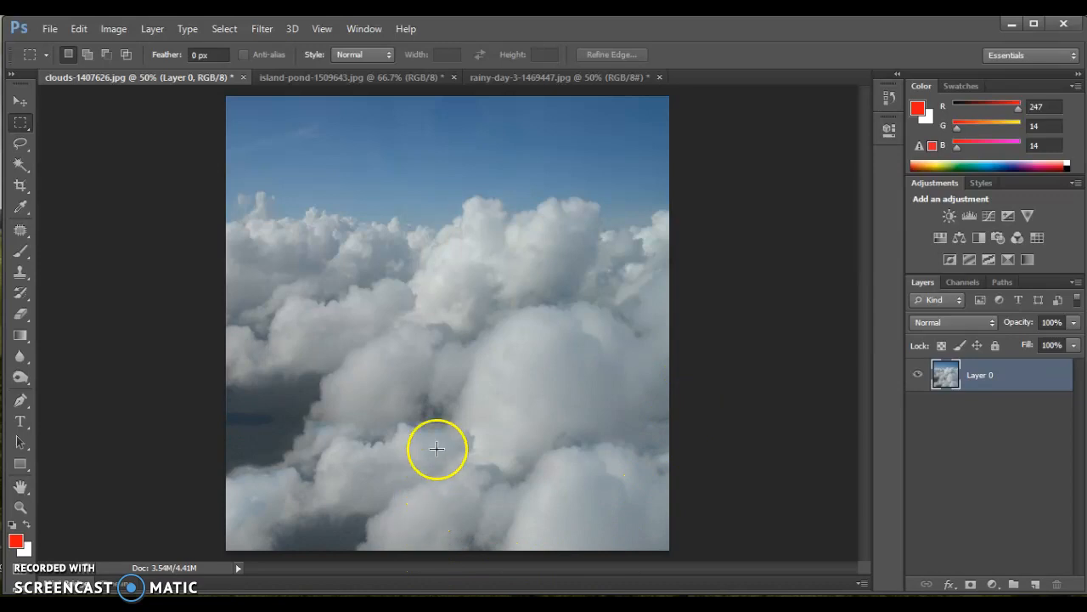
{"action": "mouse_move", "coordinate": [277, 418]}
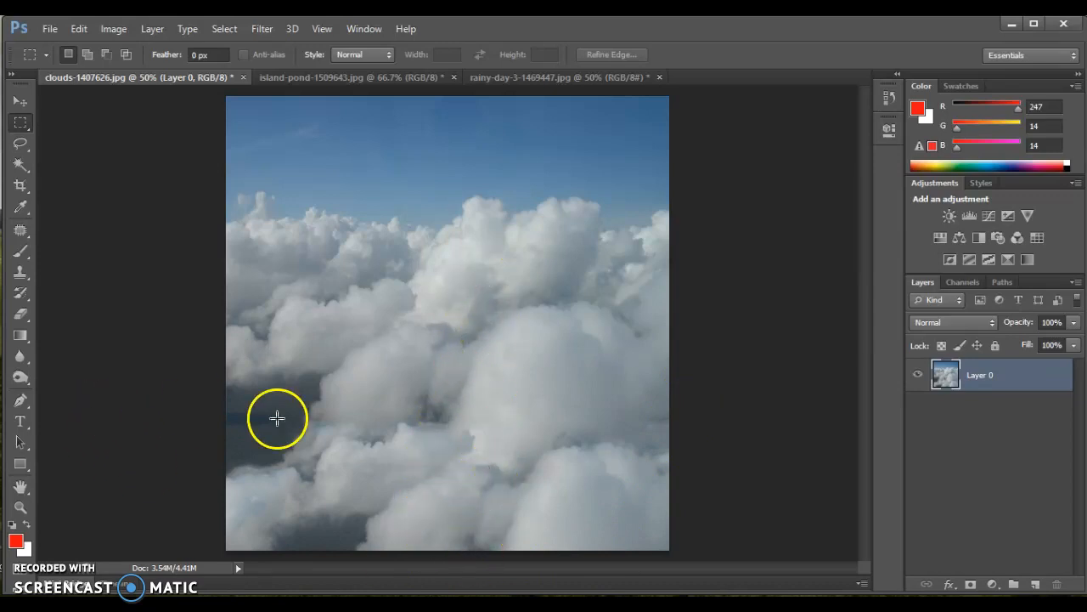
{"action": "mouse_move", "coordinate": [249, 392]}
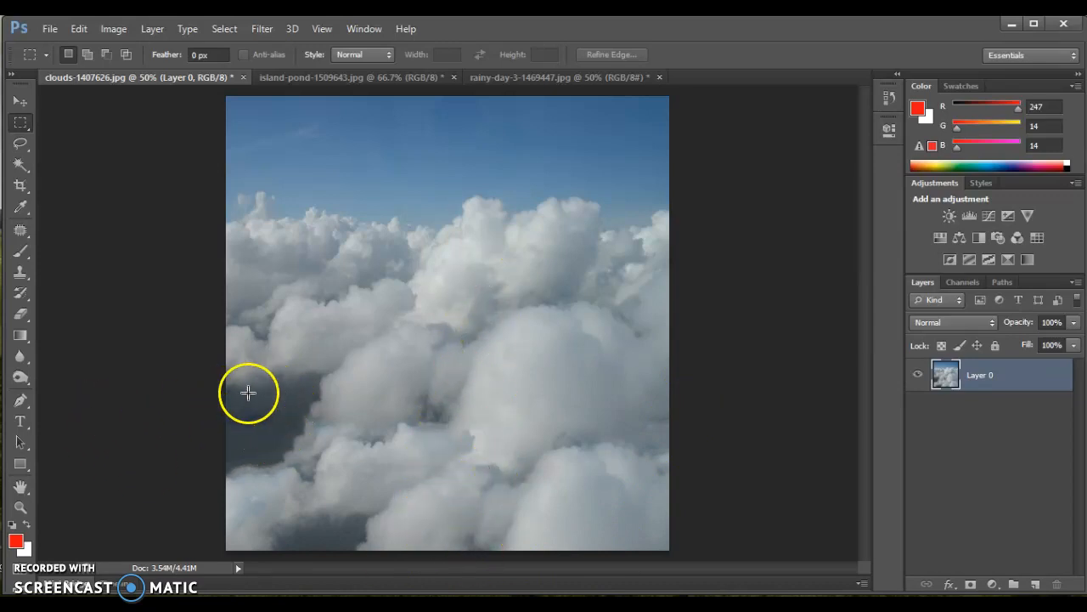
{"action": "mouse_move", "coordinate": [626, 414]}
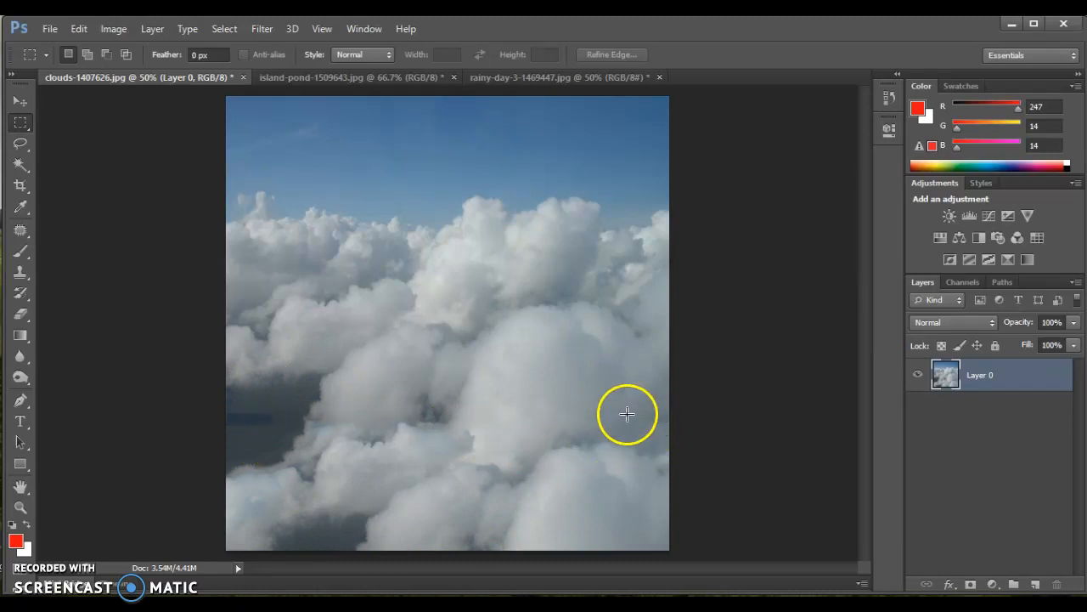
{"action": "mouse_move", "coordinate": [547, 549]}
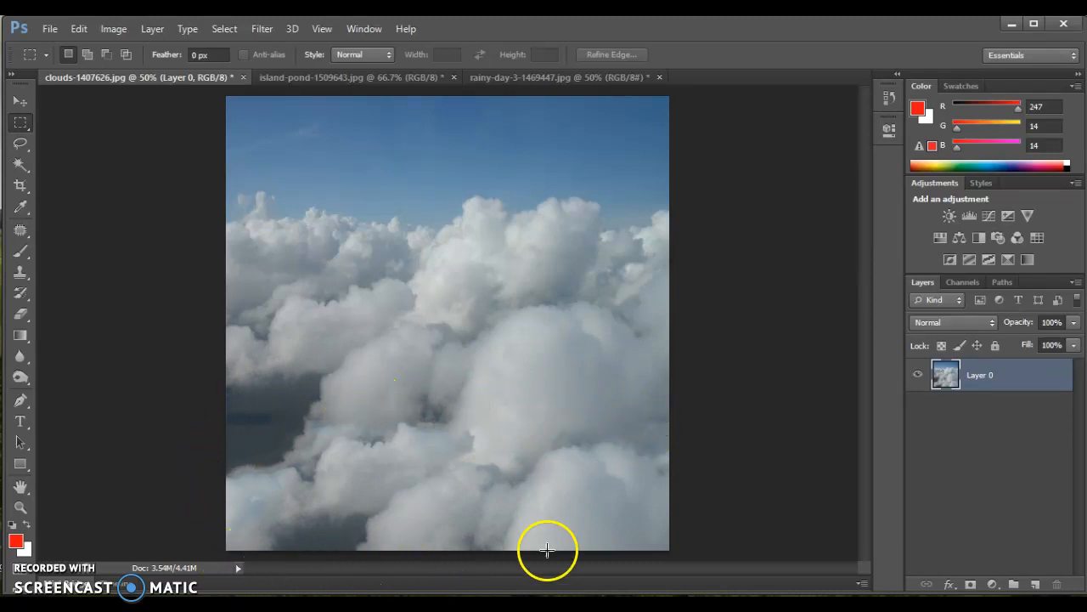
{"action": "mouse_move", "coordinate": [304, 452]}
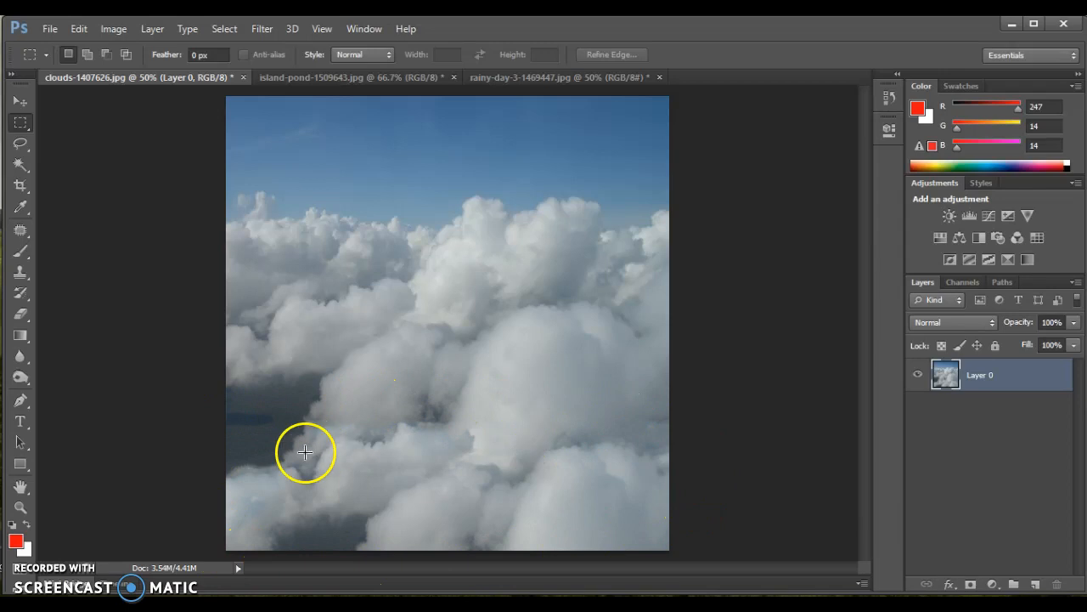
{"action": "mouse_move", "coordinate": [338, 72]}
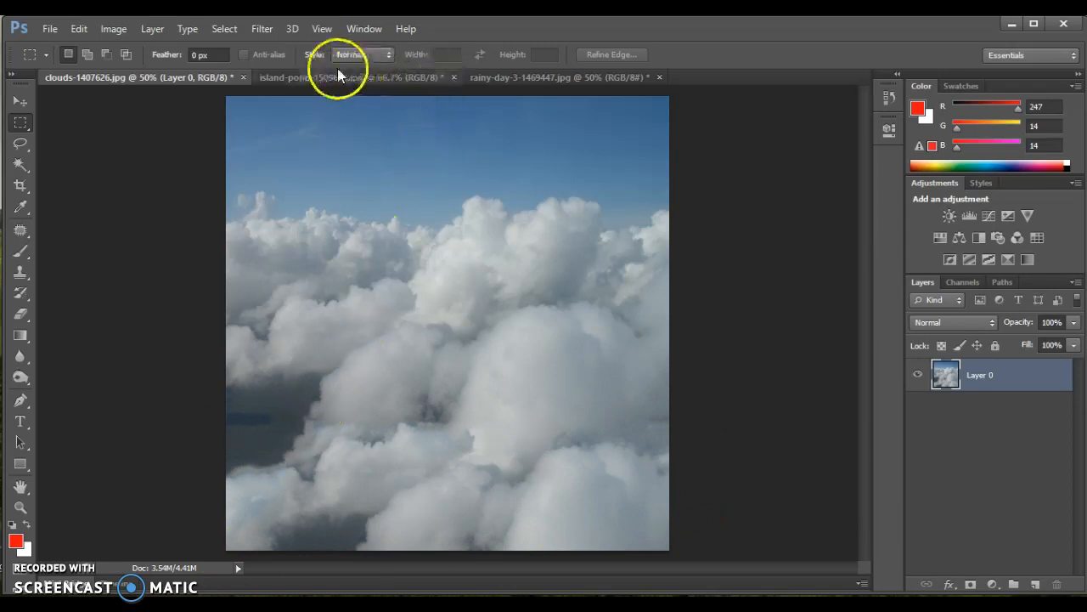
- On the island pond tab, apply Edit > Fill with Content-Aware to the white bottom strip
{"action": "left_click", "coordinate": [349, 77]}
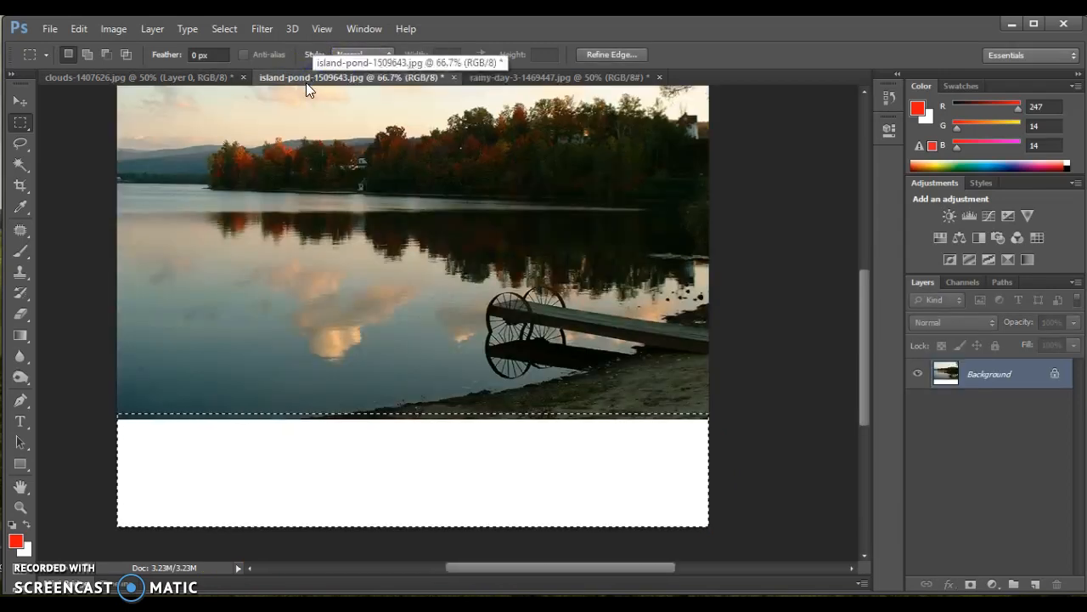
{"action": "mouse_move", "coordinate": [403, 467]}
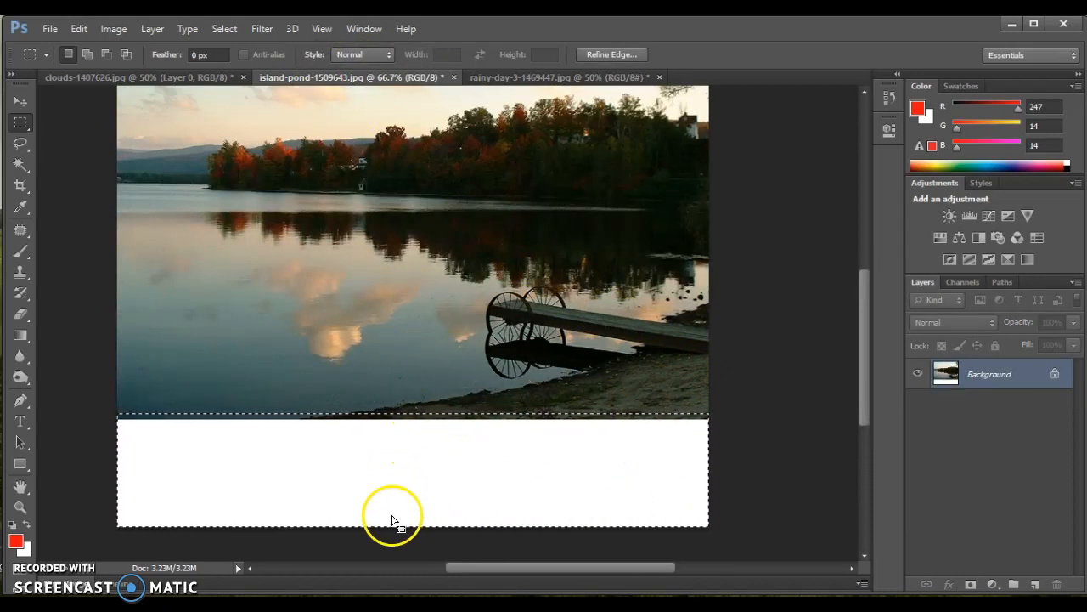
{"action": "left_click", "coordinate": [78, 28]}
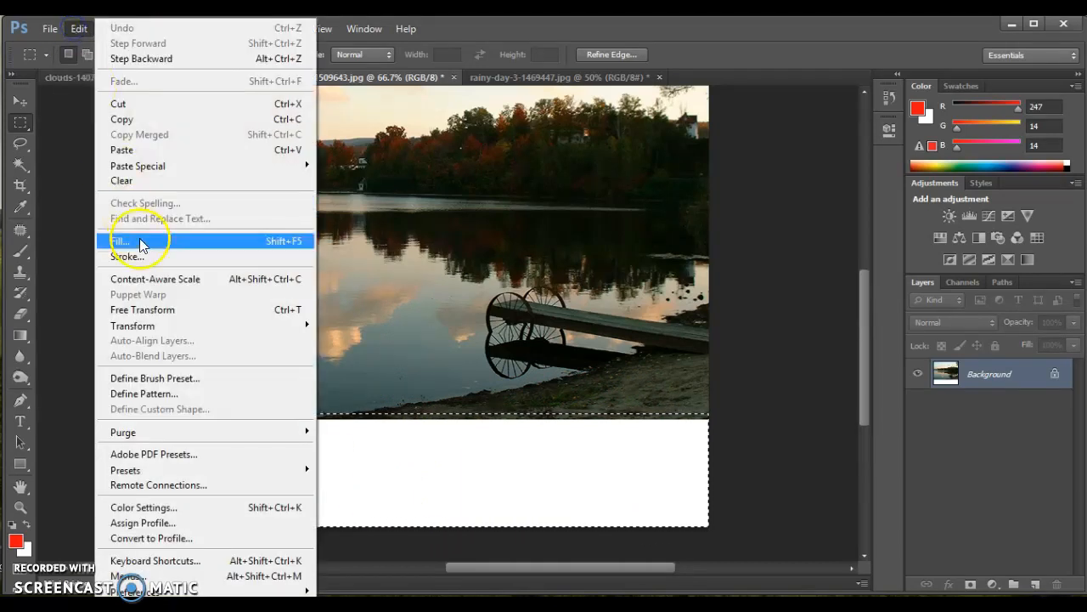
{"action": "mouse_move", "coordinate": [187, 246]}
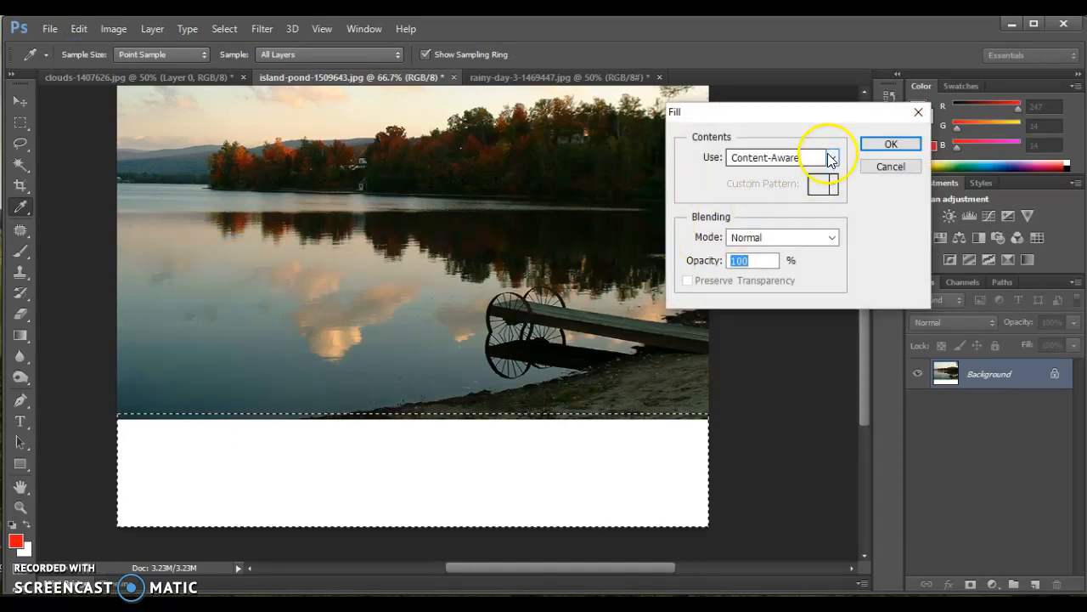
{"action": "left_click", "coordinate": [891, 143]}
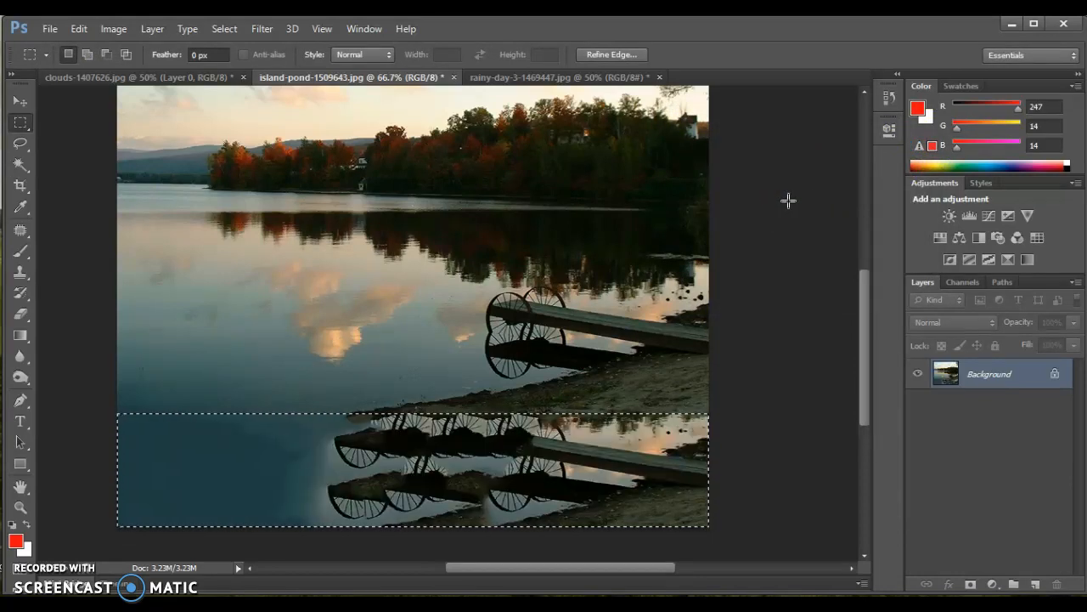
- Deselect the filled strip on the island pond photo using the Select menu
{"action": "left_click", "coordinate": [224, 28]}
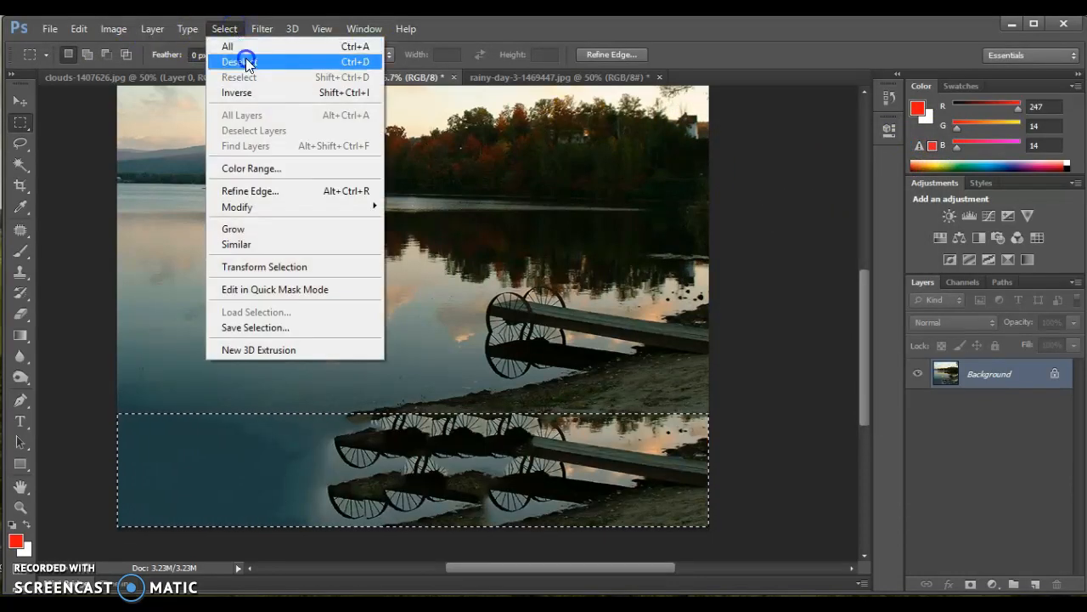
{"action": "left_click", "coordinate": [241, 61]}
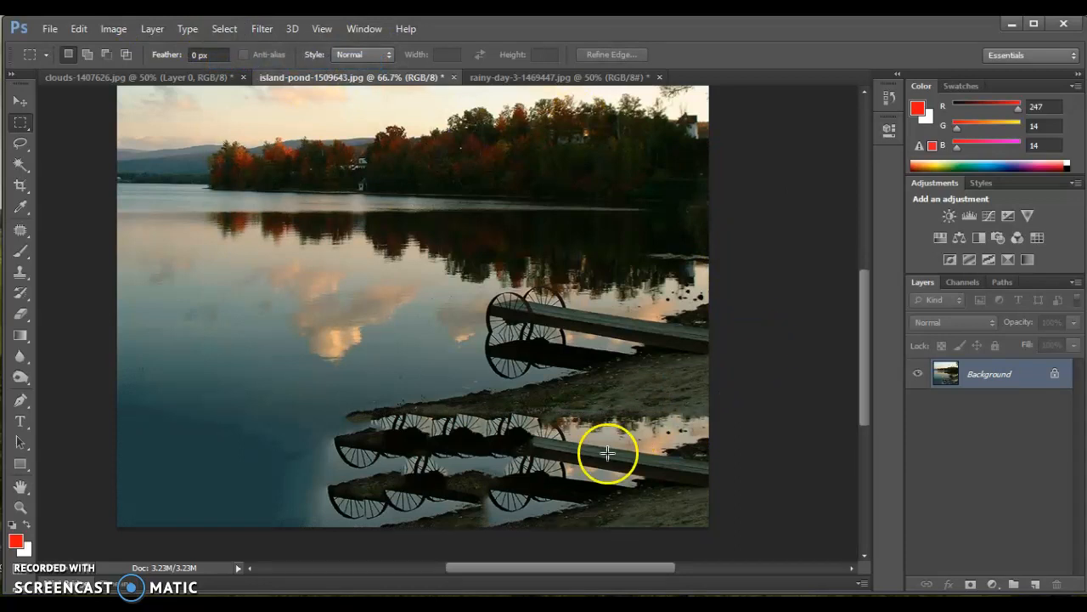
{"action": "mouse_move", "coordinate": [506, 474]}
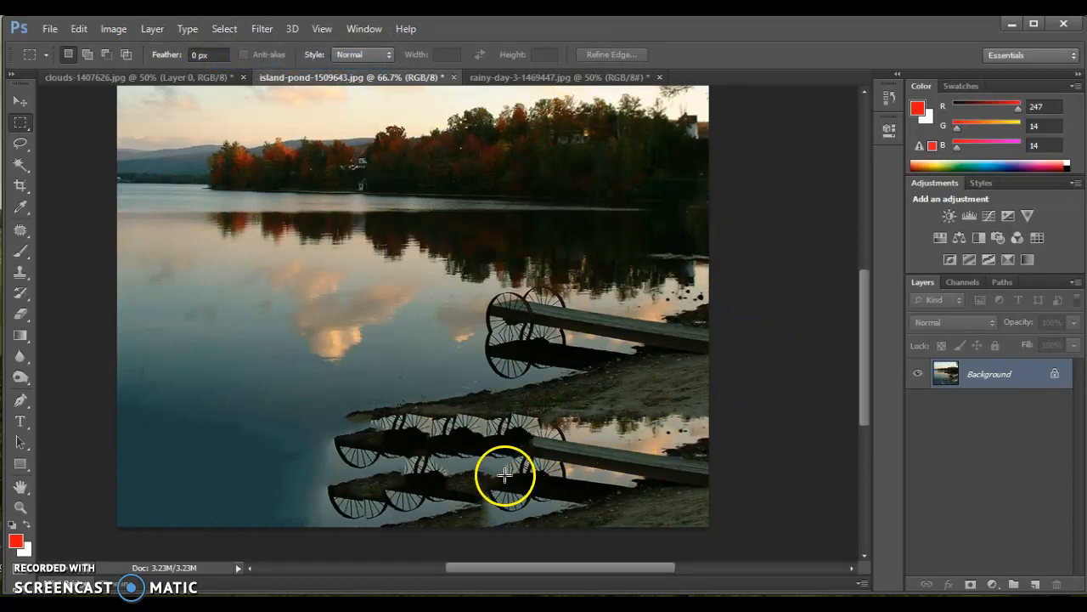
{"action": "mouse_move", "coordinate": [374, 440]}
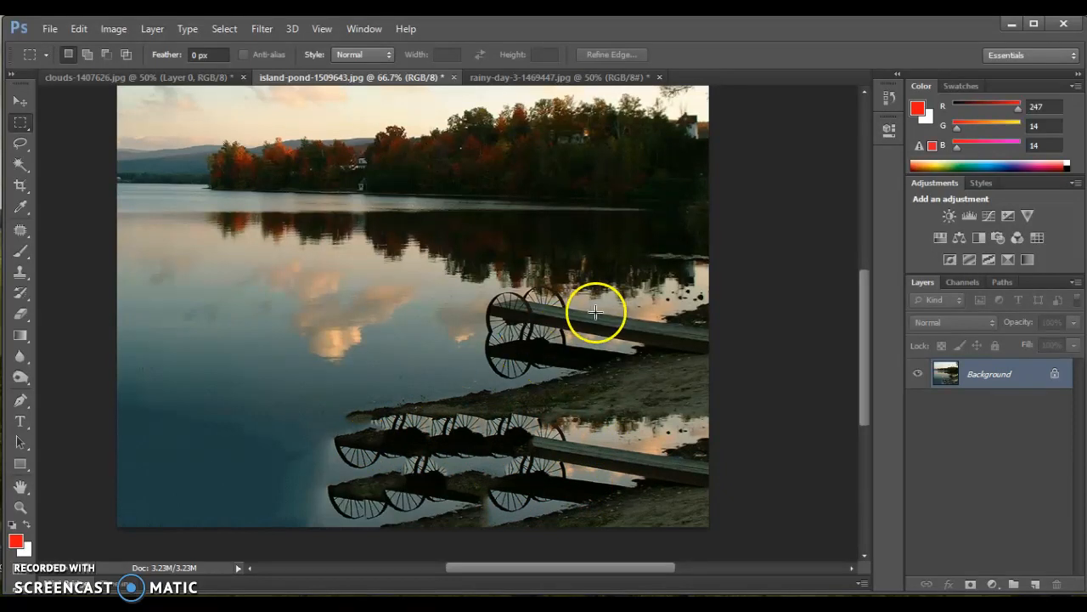
{"action": "mouse_move", "coordinate": [565, 300]}
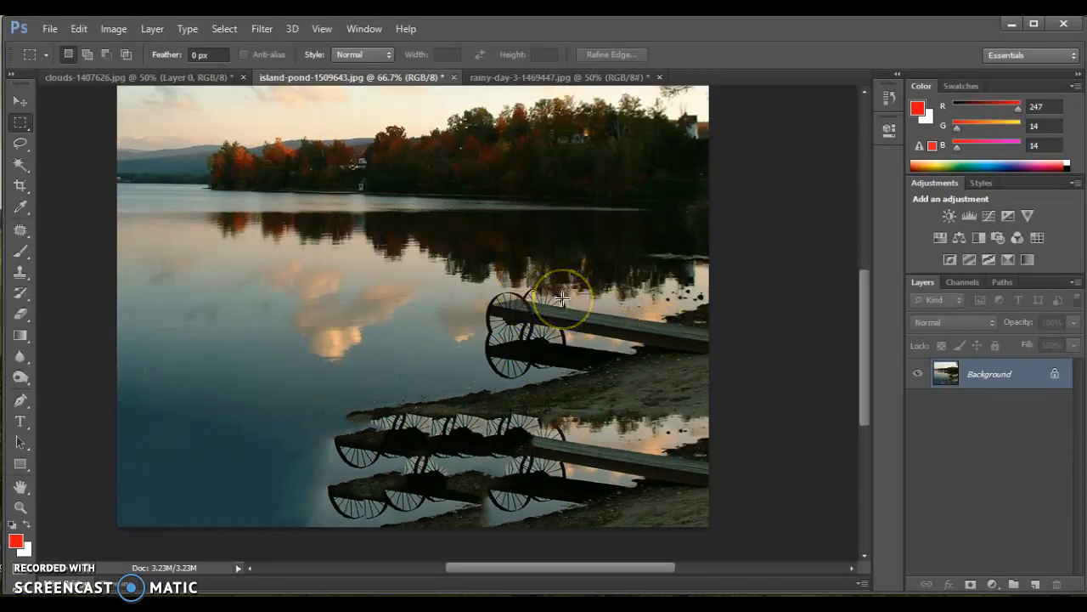
{"action": "mouse_move", "coordinate": [552, 424]}
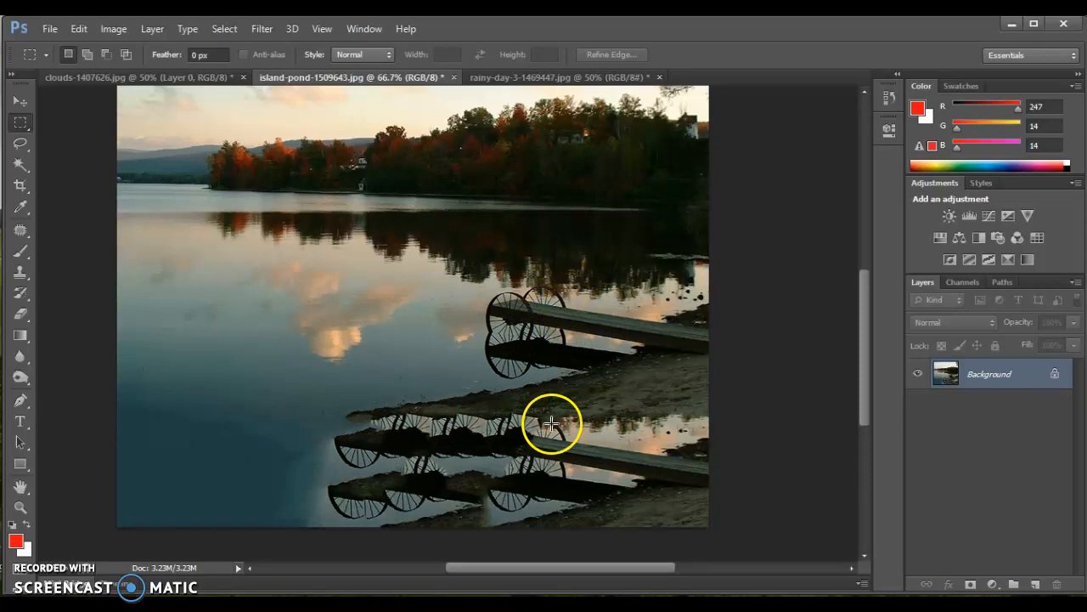
{"action": "mouse_move", "coordinate": [121, 394]}
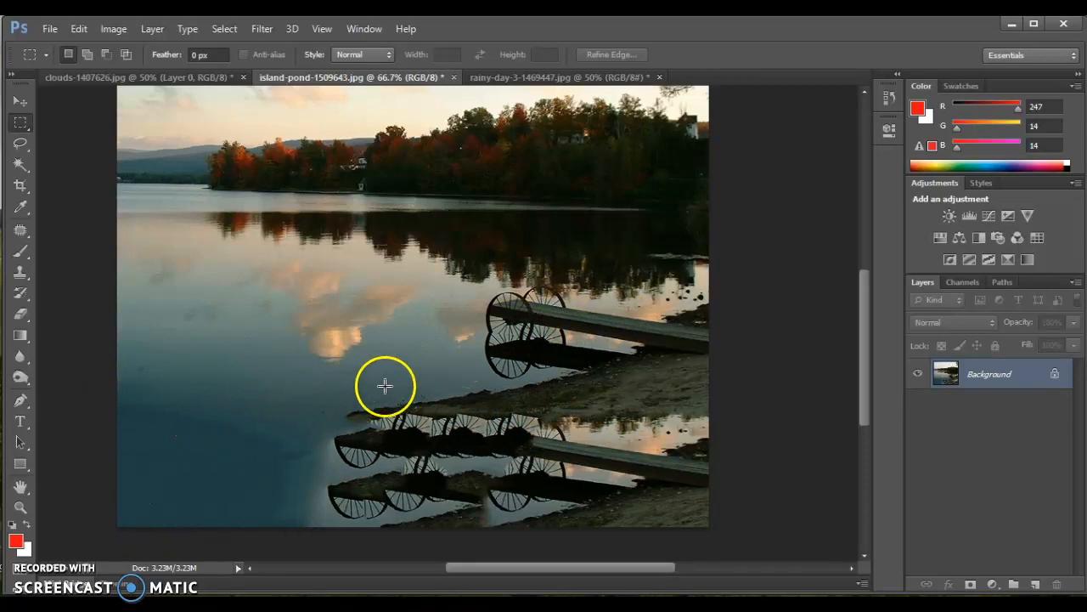
{"action": "mouse_move", "coordinate": [665, 417]}
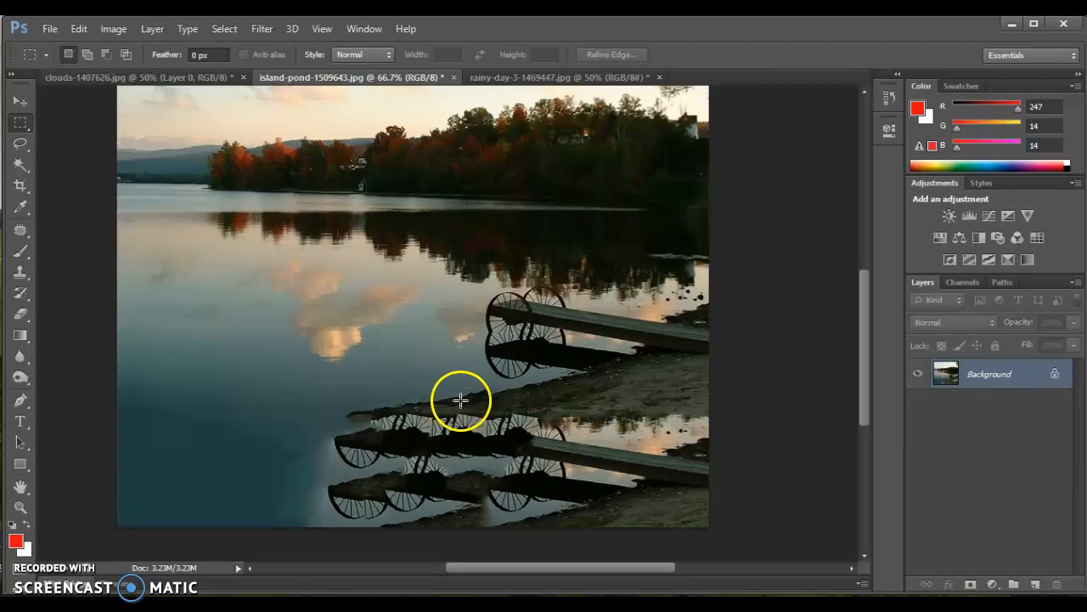
{"action": "mouse_move", "coordinate": [488, 399]}
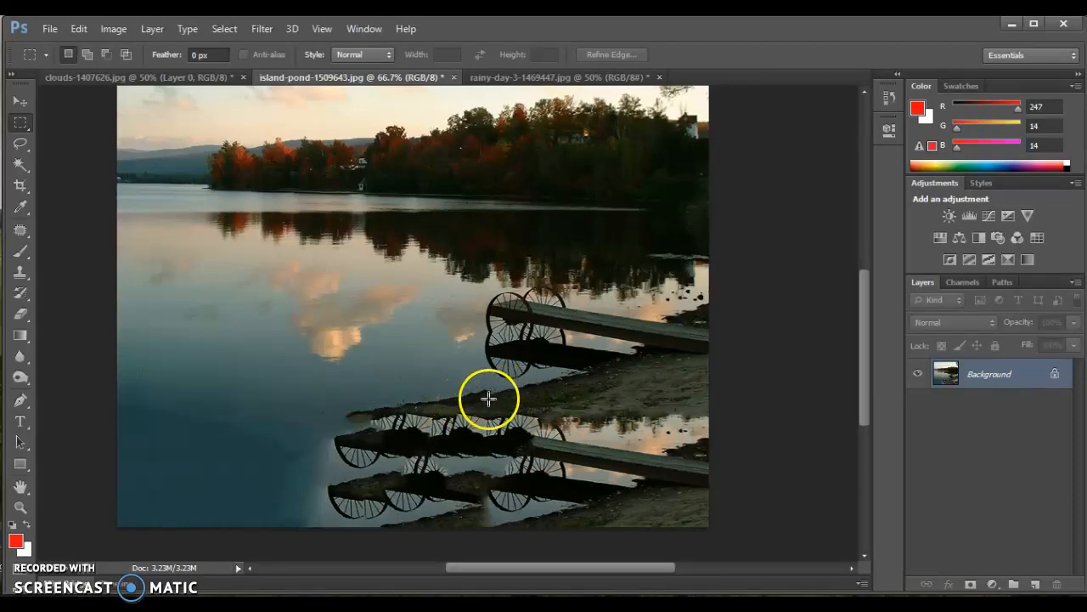
{"action": "mouse_move", "coordinate": [506, 77]}
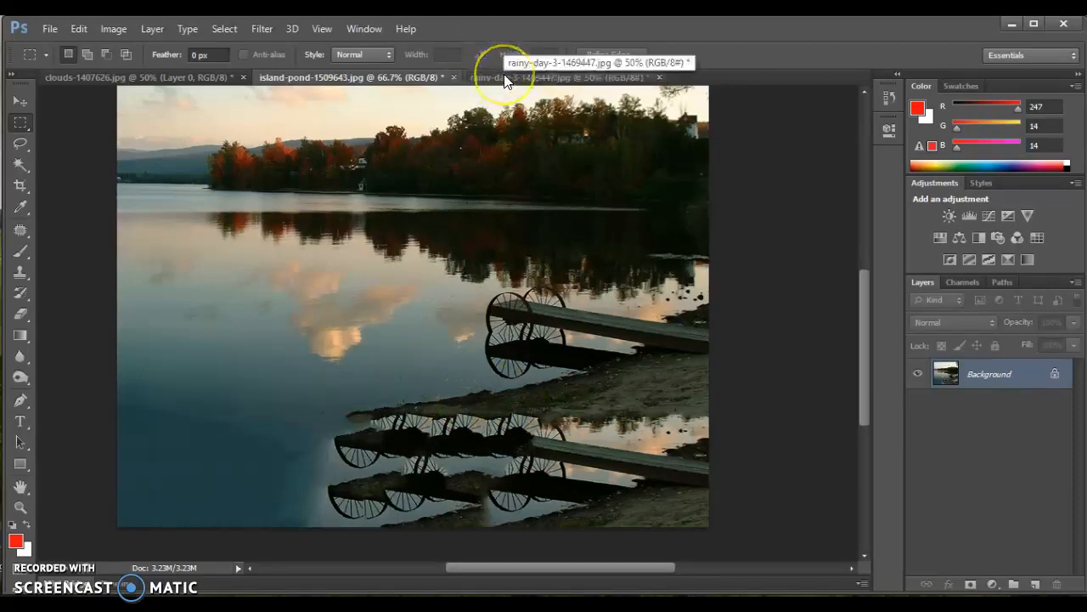
- On the rainy-day photo, add 6 inches of relative canvas height, center-anchored
{"action": "left_click", "coordinate": [552, 77]}
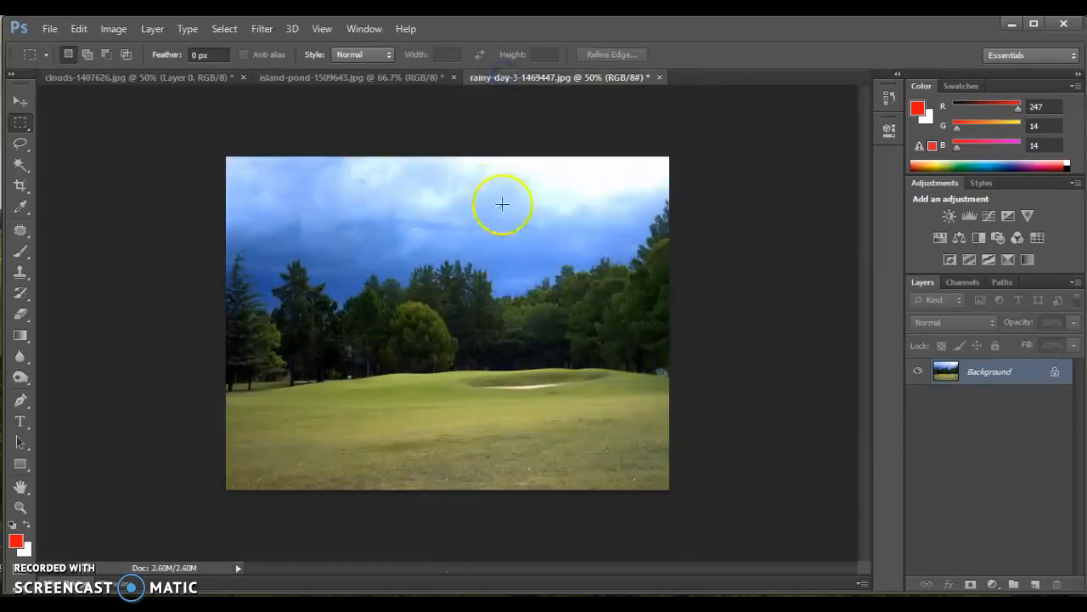
{"action": "mouse_move", "coordinate": [312, 472]}
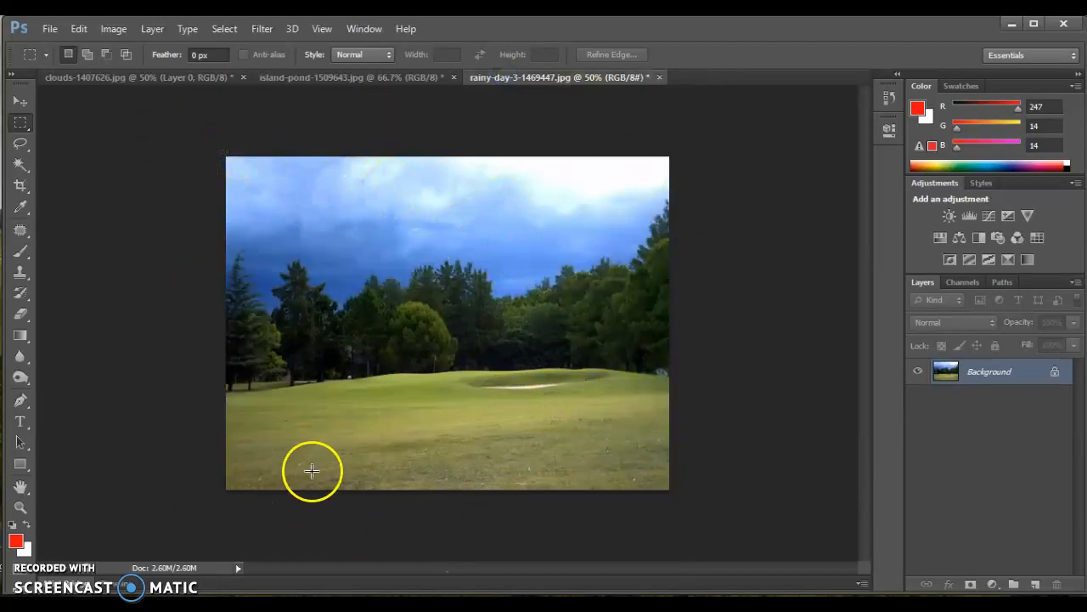
{"action": "left_click", "coordinate": [113, 28]}
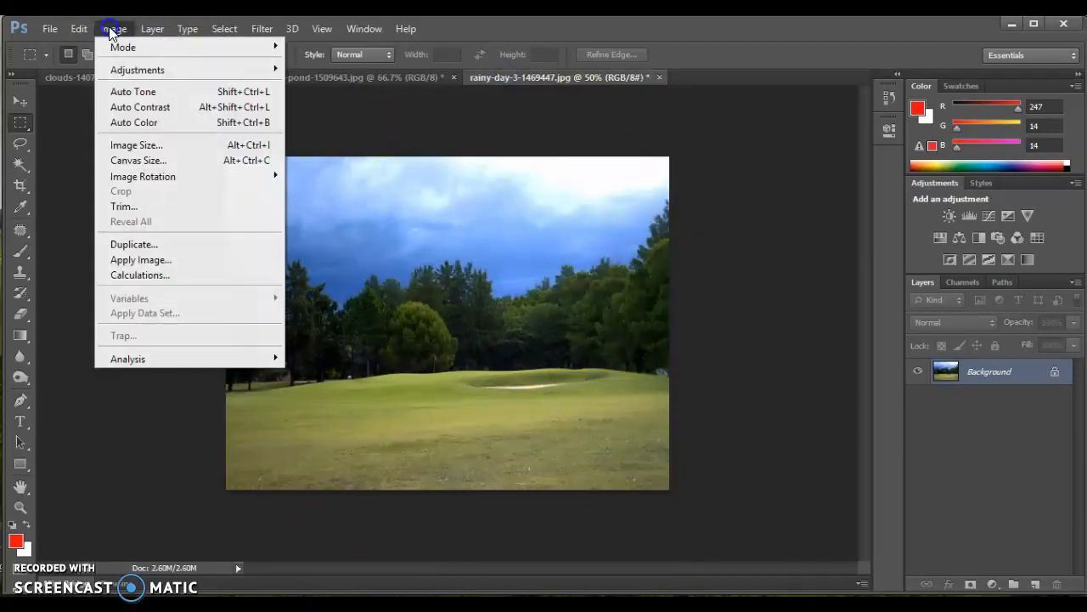
{"action": "left_click", "coordinate": [137, 160]}
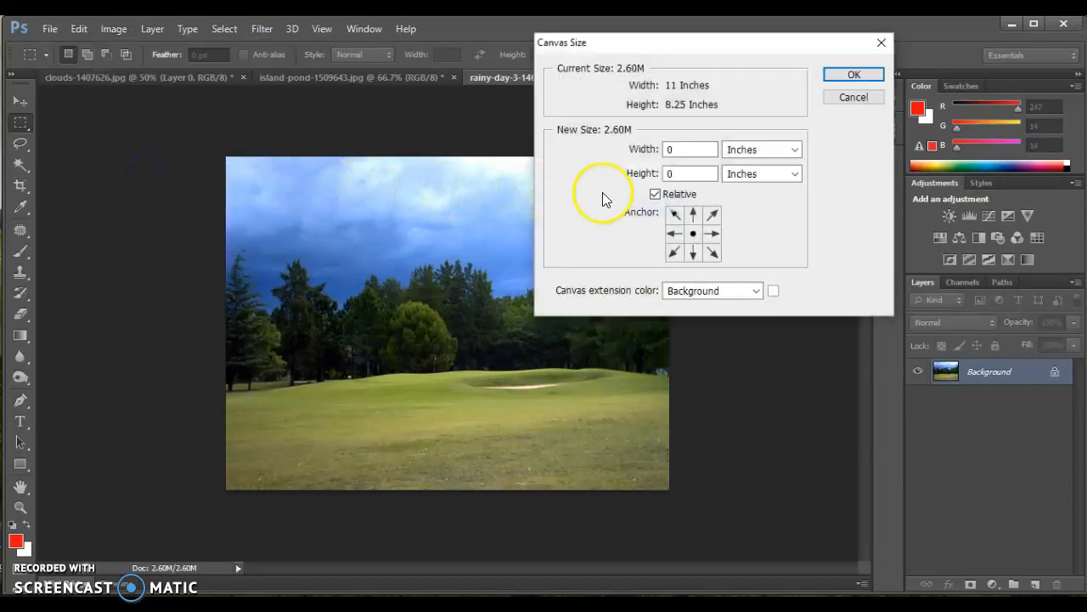
{"action": "left_click", "coordinate": [690, 173]}
{"action": "type", "text": "6"}
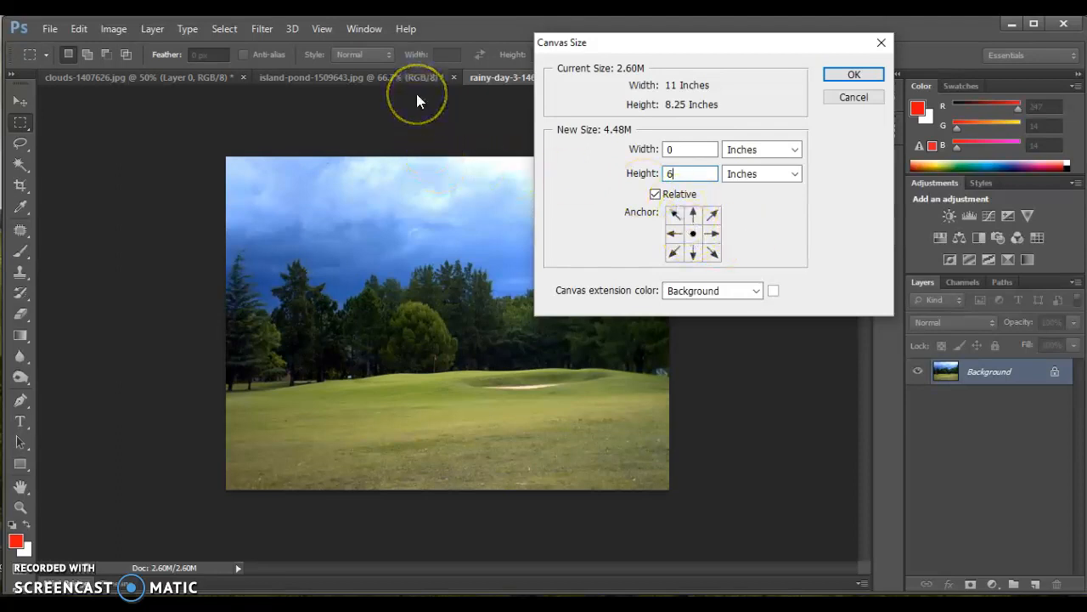
{"action": "mouse_move", "coordinate": [726, 208]}
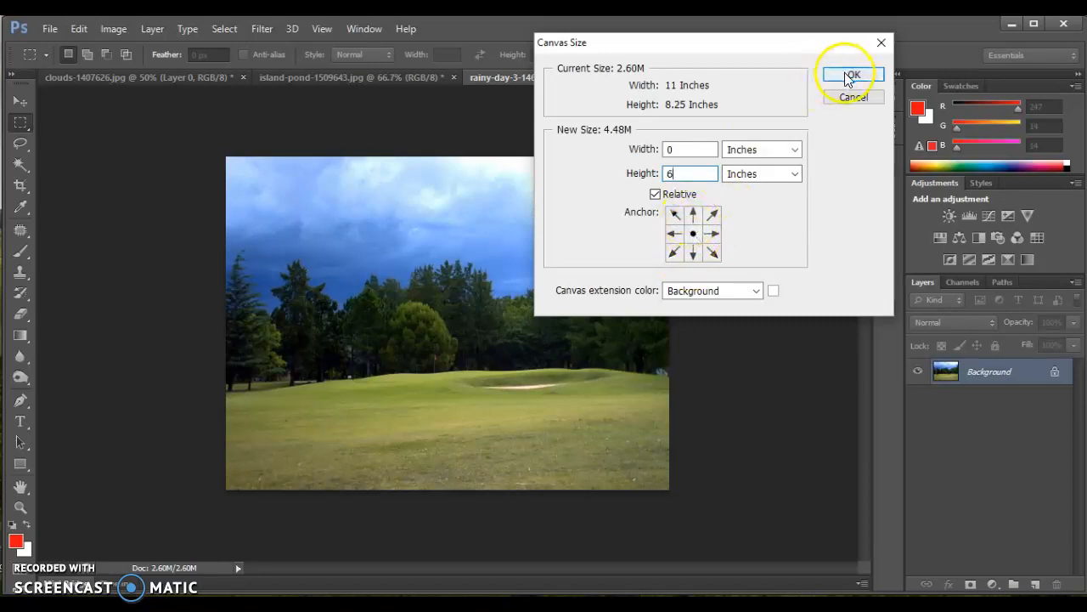
{"action": "left_click", "coordinate": [852, 75]}
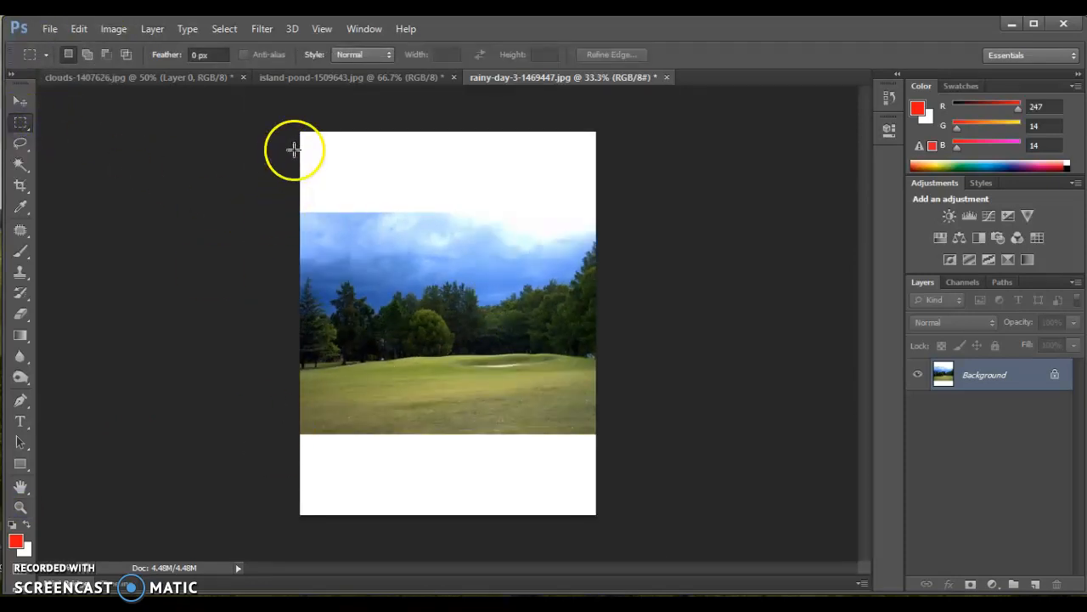
- Select the top white band of the field photo and Content-Aware fill it
{"action": "left_click_drag", "start_coordinate": [301, 140], "coordinate": [567, 223]}
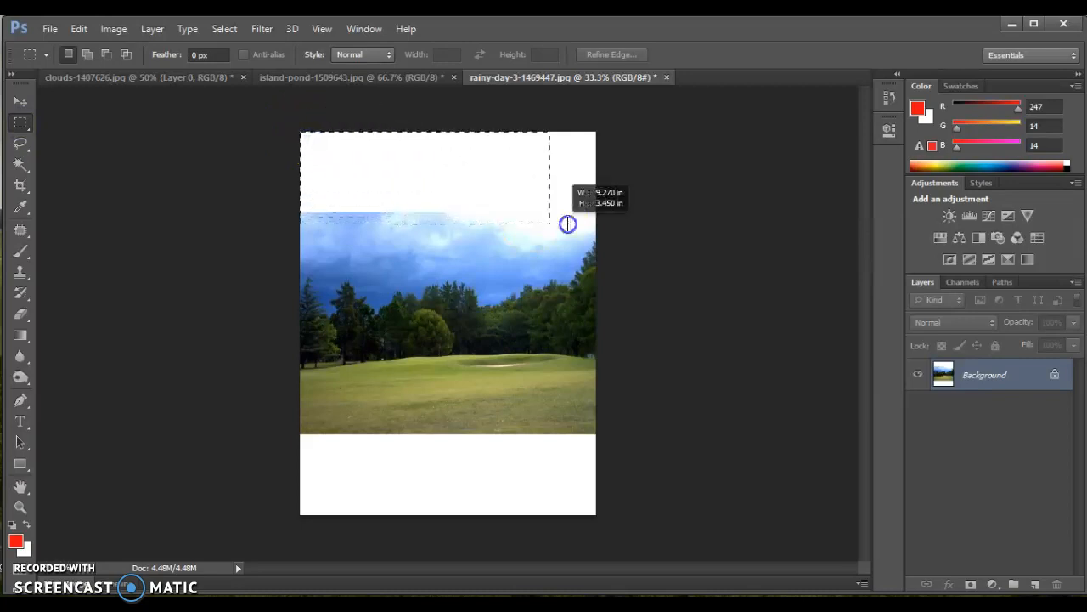
{"action": "left_click_drag", "start_coordinate": [567, 223], "coordinate": [616, 215]}
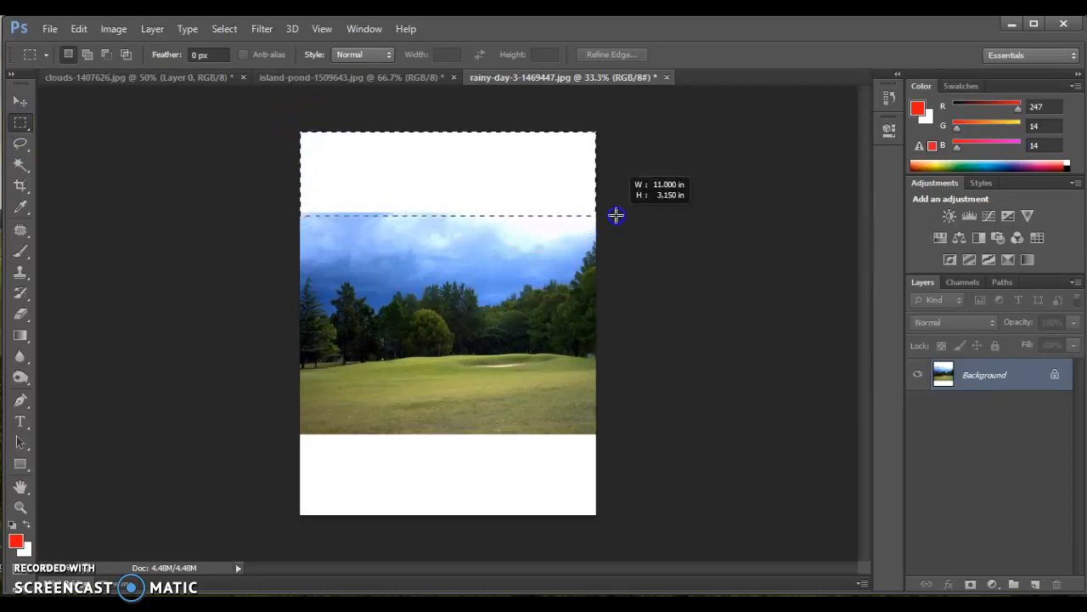
{"action": "left_click", "coordinate": [78, 28]}
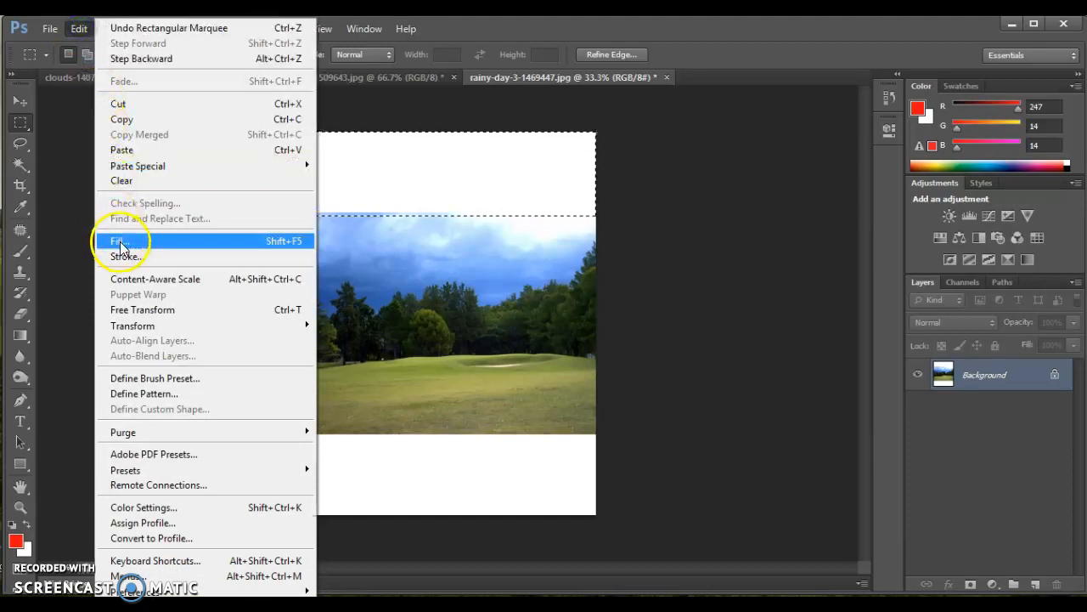
{"action": "left_click", "coordinate": [123, 241]}
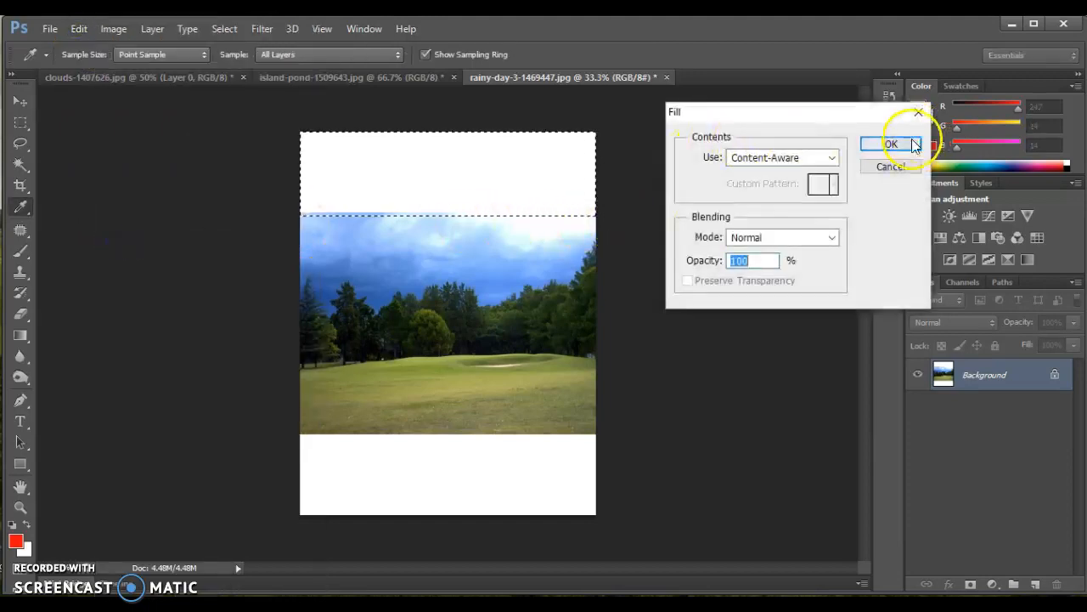
{"action": "left_click", "coordinate": [890, 144]}
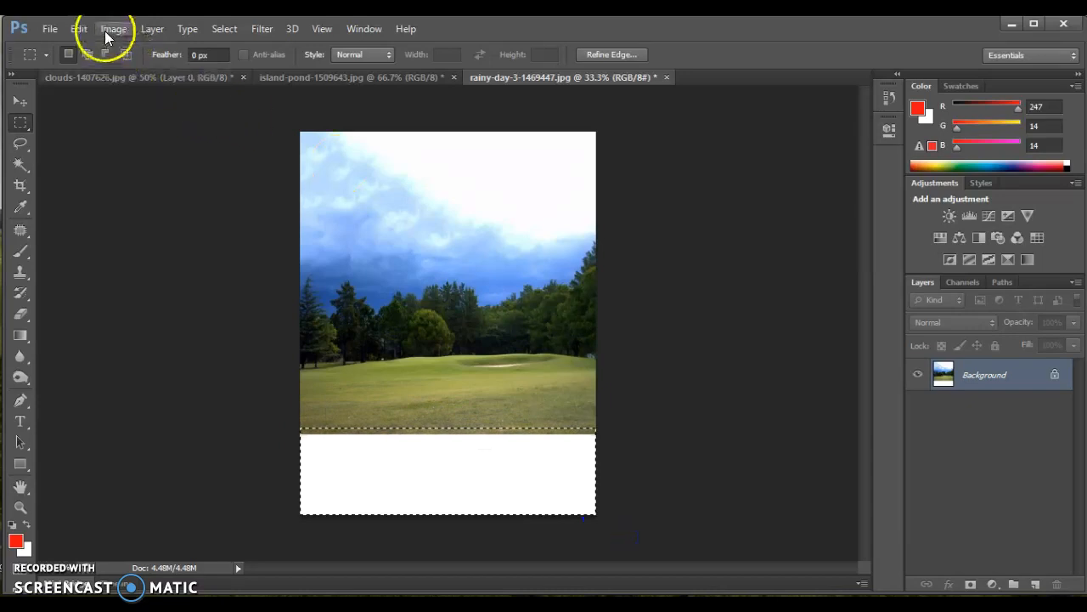
- Content-aware fill the selected bottom band of the golf-course photo with grass
{"action": "left_click", "coordinate": [78, 28]}
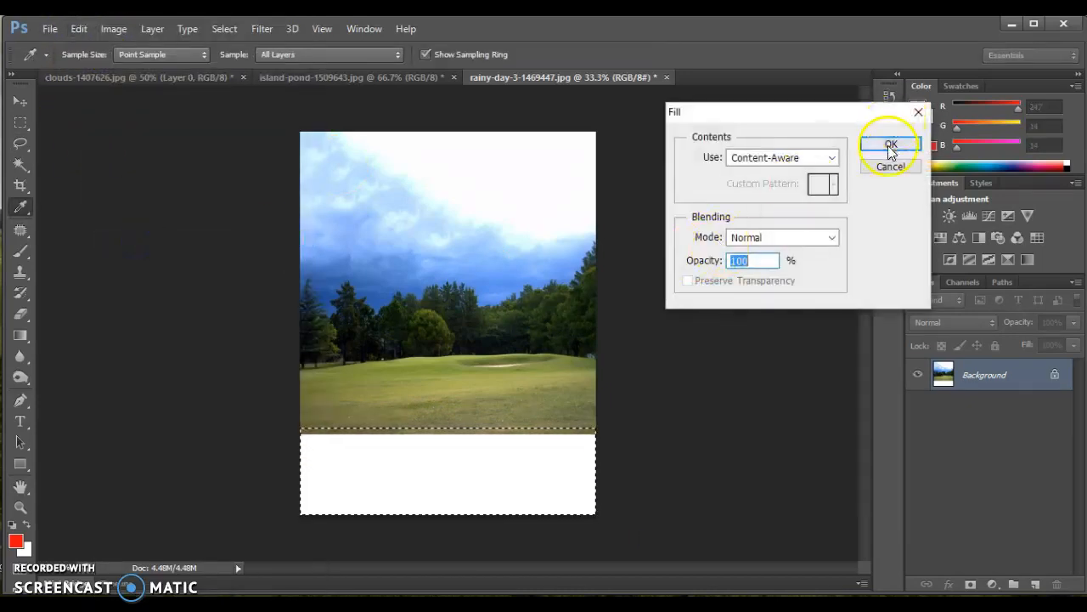
{"action": "left_click", "coordinate": [890, 144]}
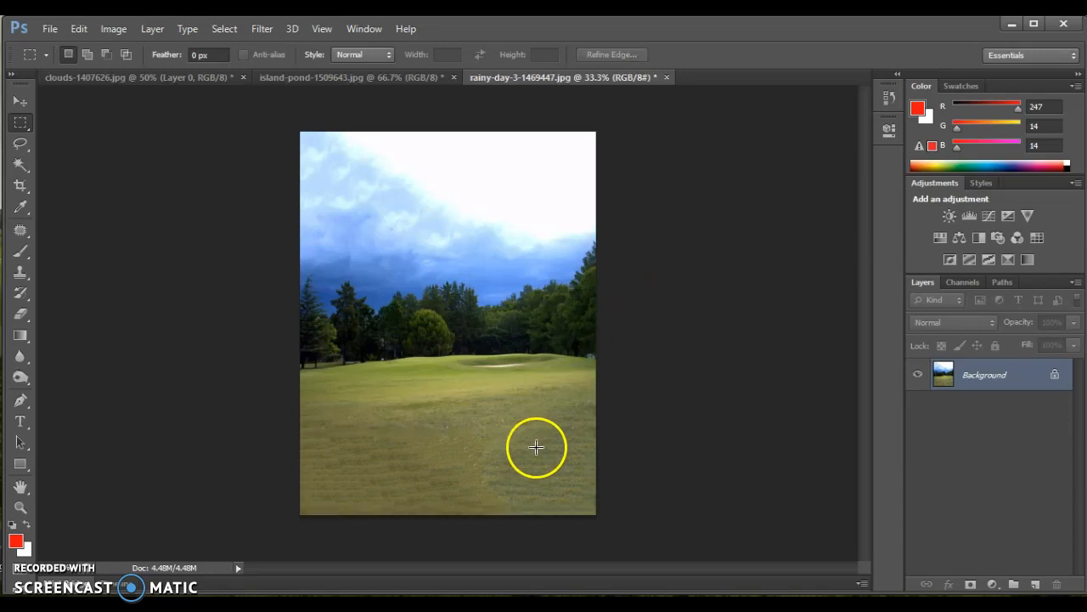
{"action": "mouse_move", "coordinate": [433, 491]}
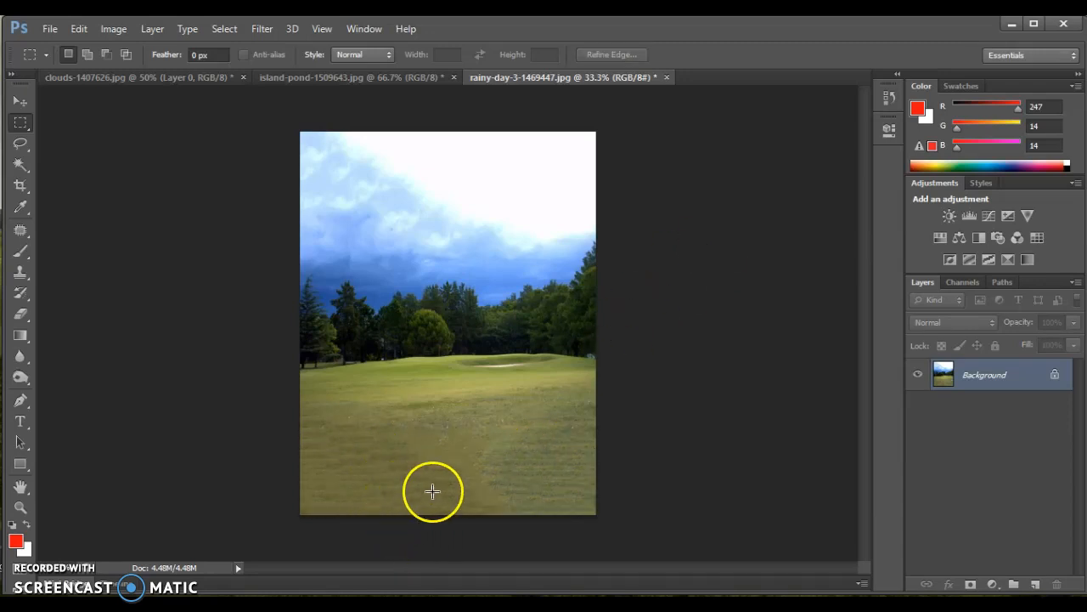
{"action": "mouse_move", "coordinate": [569, 429]}
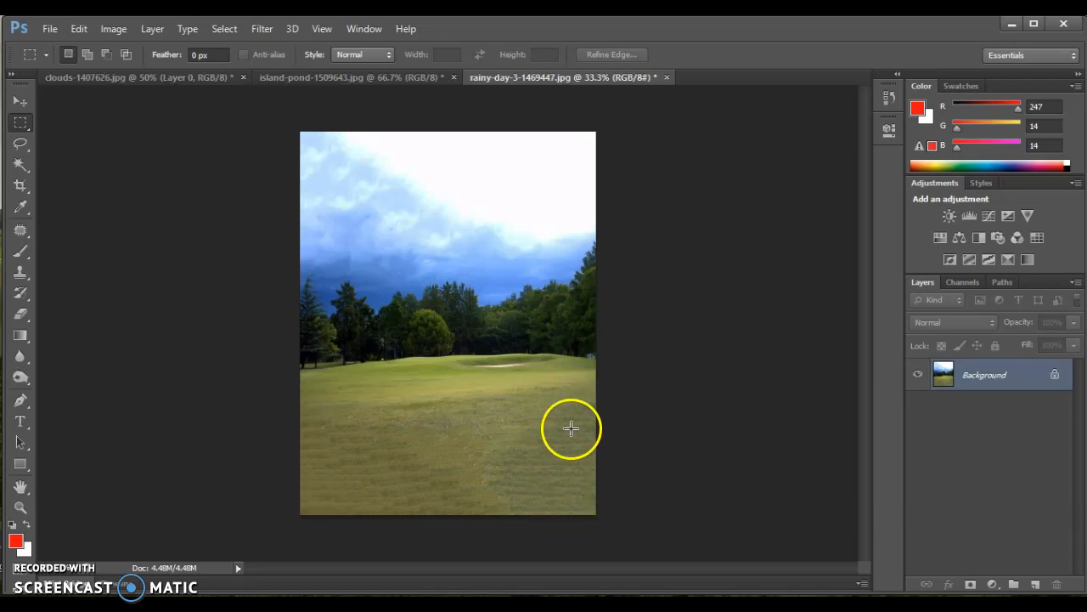
{"action": "mouse_move", "coordinate": [304, 435]}
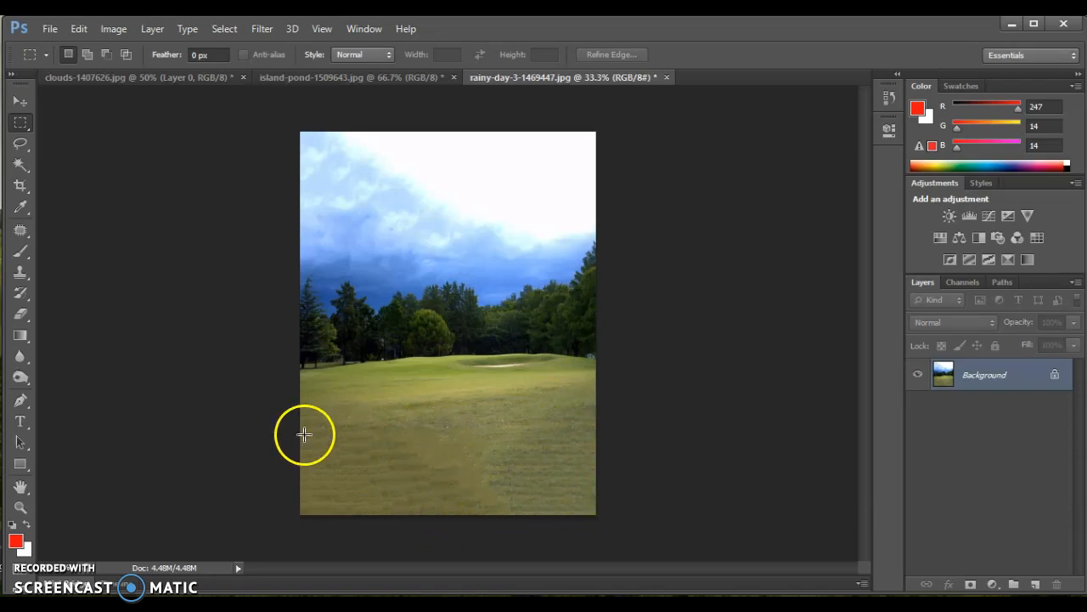
{"action": "mouse_move", "coordinate": [438, 512]}
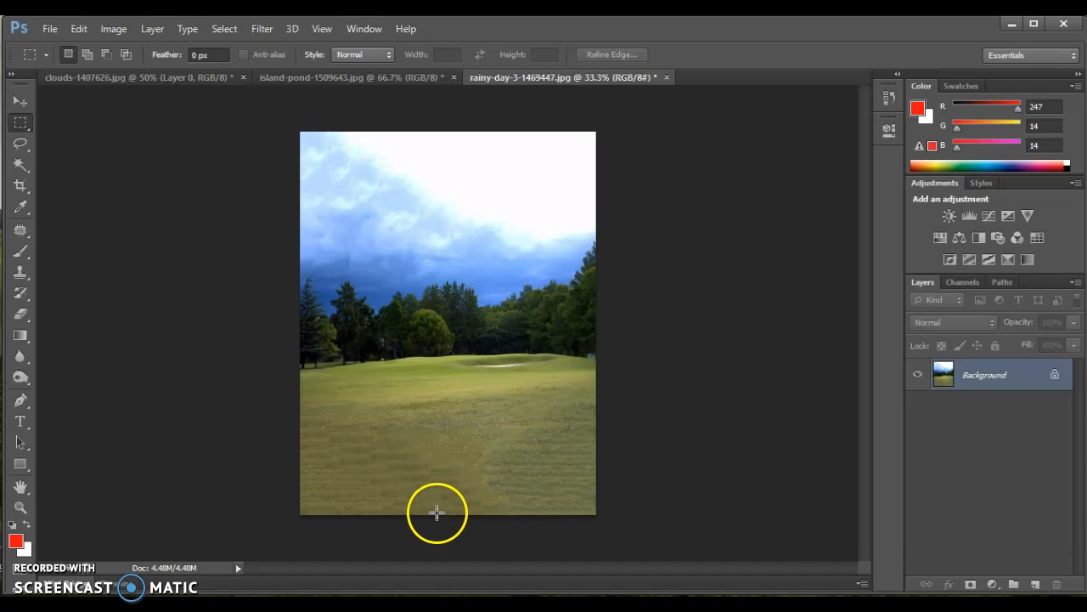
{"action": "mouse_move", "coordinate": [360, 461]}
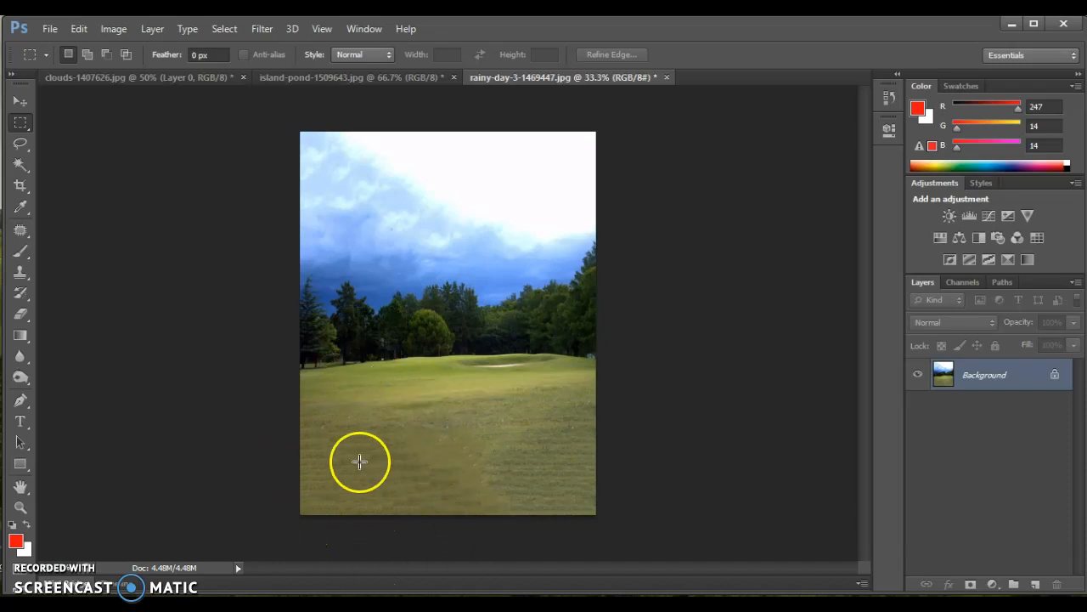
{"action": "mouse_move", "coordinate": [368, 504]}
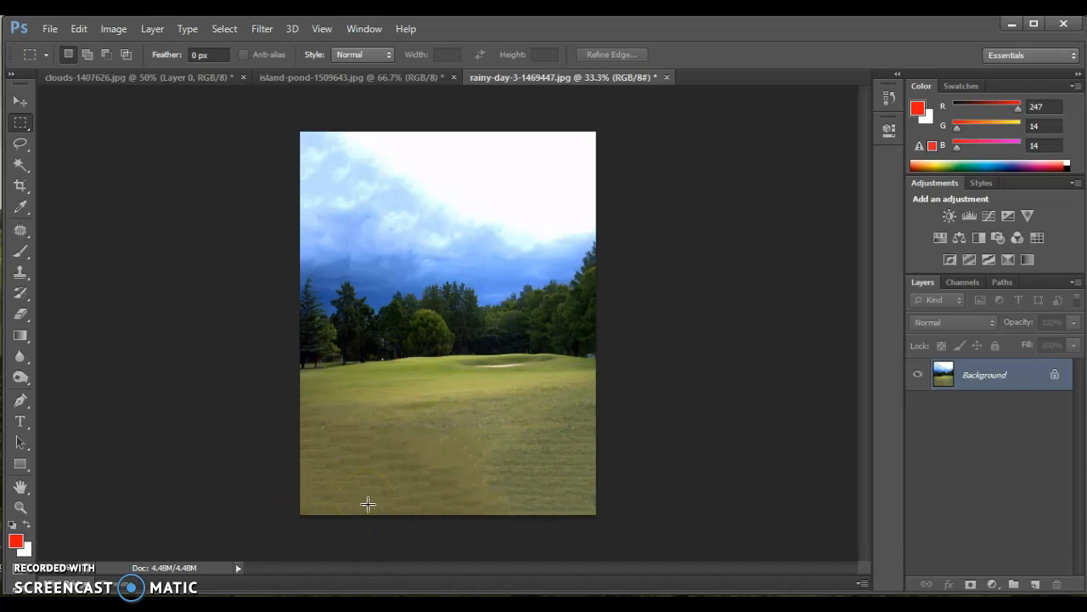
{"action": "mouse_move", "coordinate": [439, 512]}
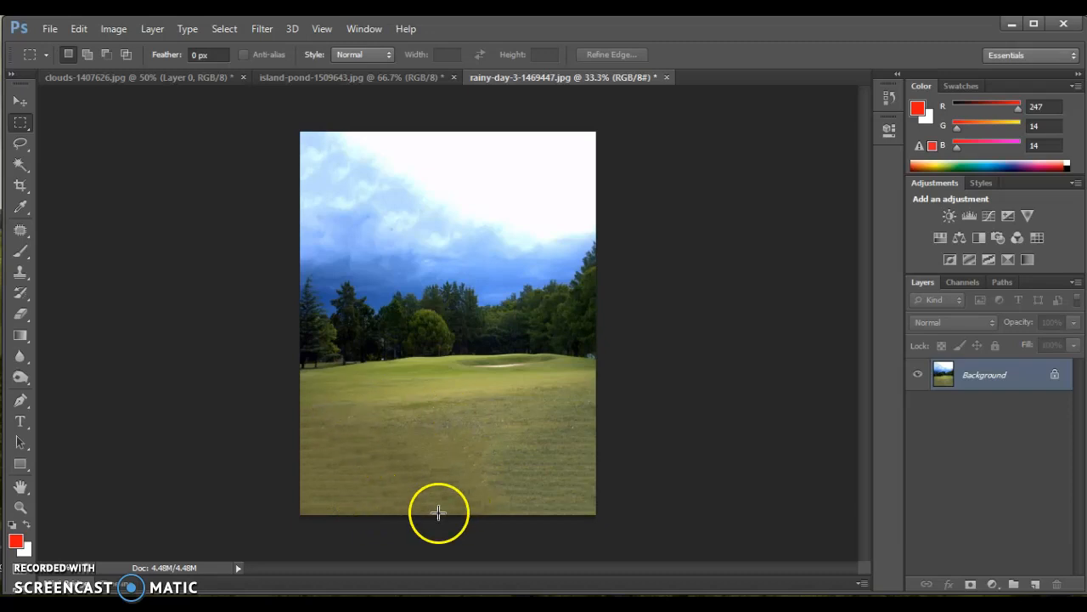
{"action": "mouse_move", "coordinate": [489, 455]}
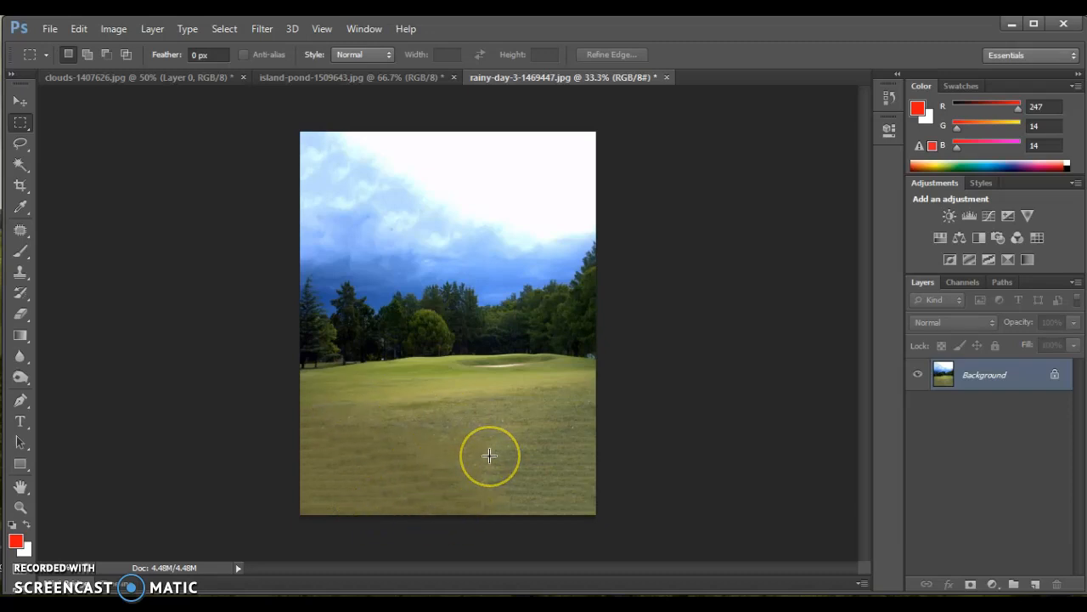